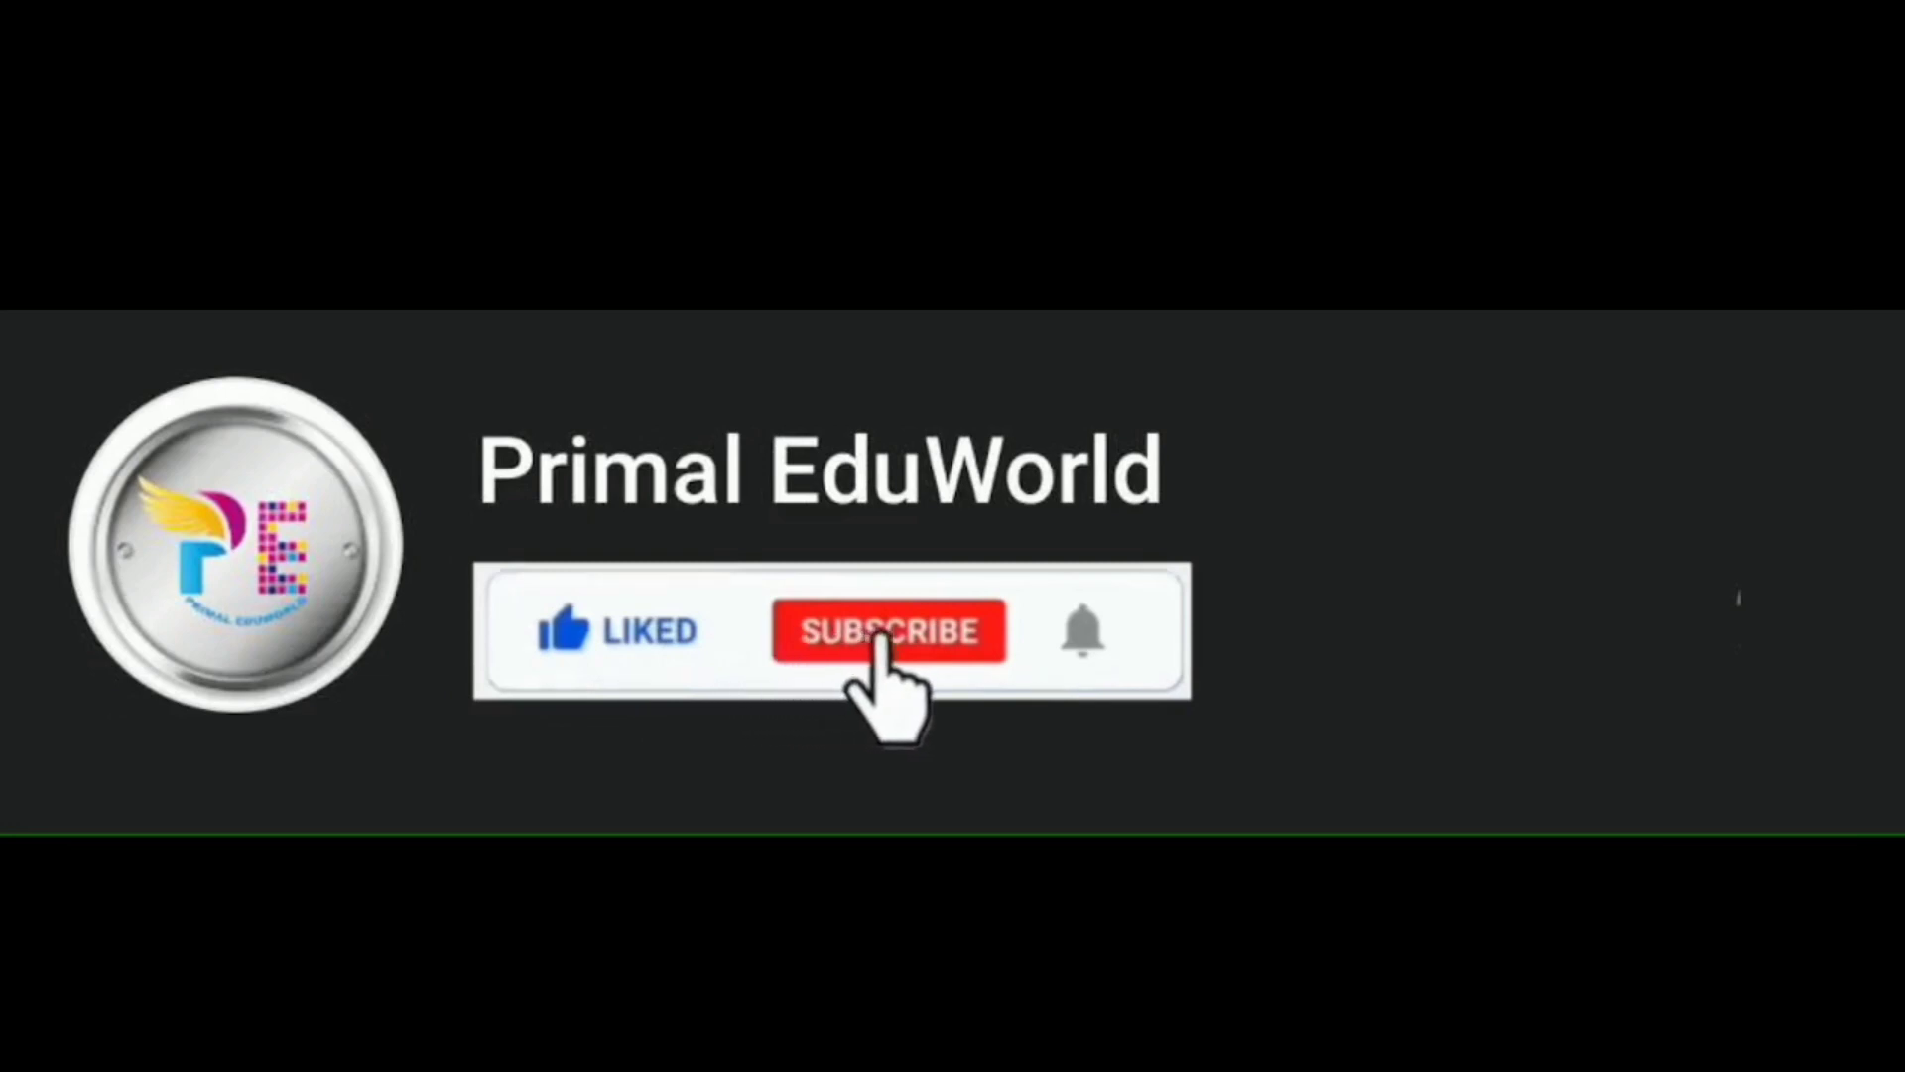
Step: Restore the empty house-pew.py IDLE editor window from the taskbar
{"action": "left_click", "coordinate": [887, 631]}
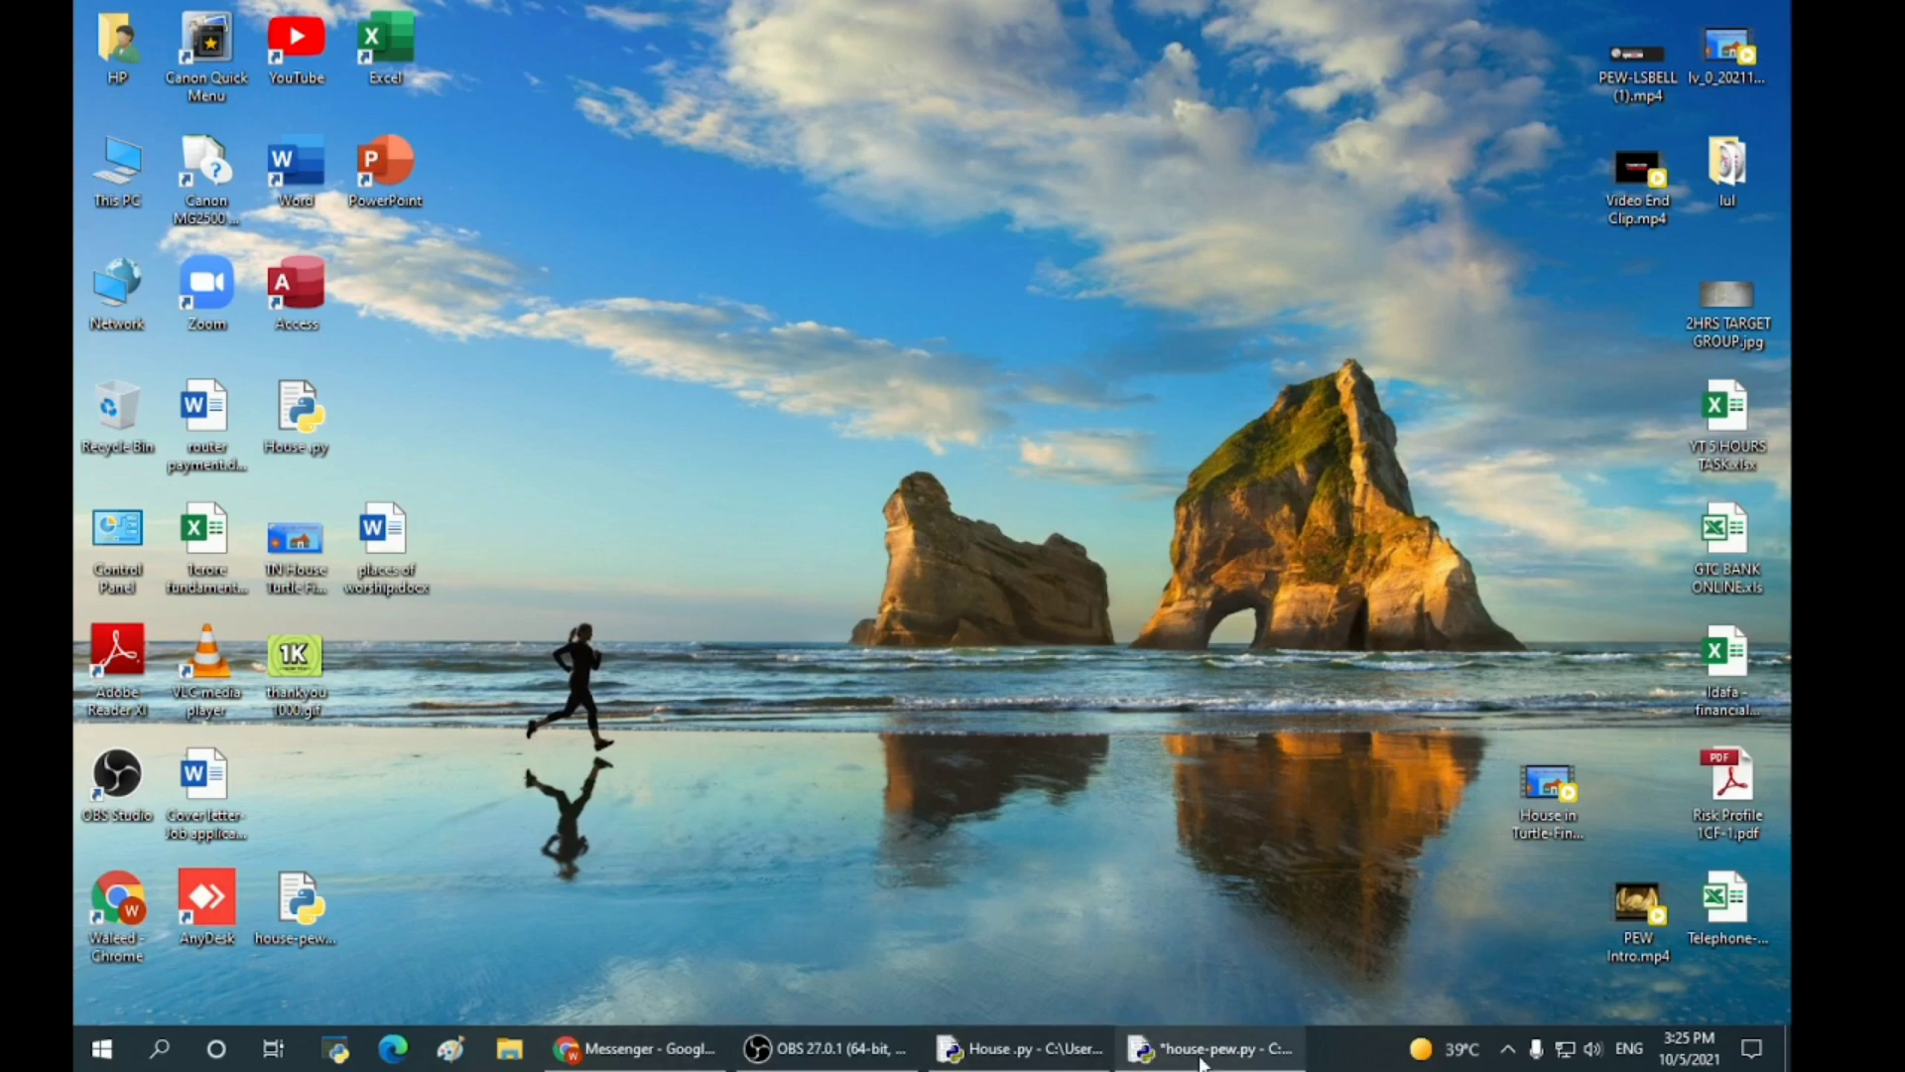
{"action": "left_click", "coordinate": [1208, 1048]}
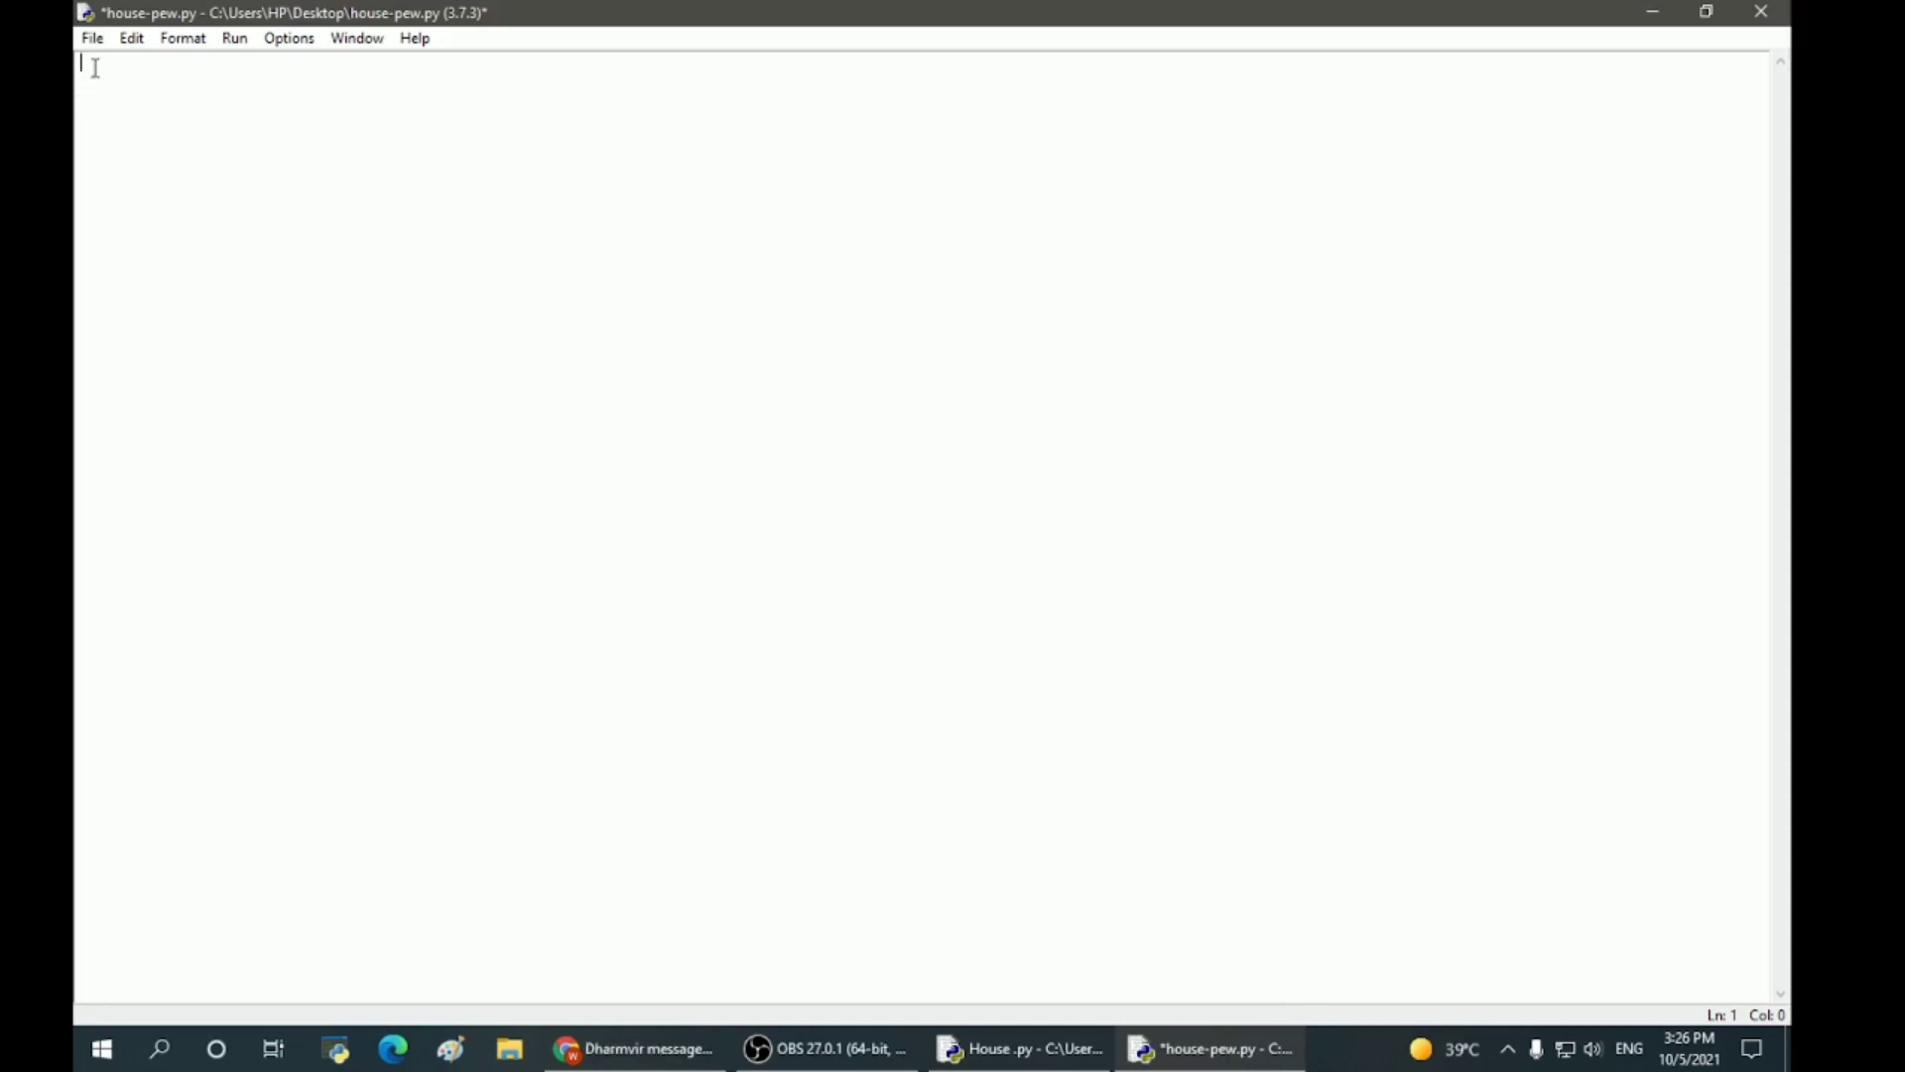
Step: Paste the turtle setup, pen details, base, walls and pillars code into the script
{"action": "right_click", "coordinate": [83, 67]}
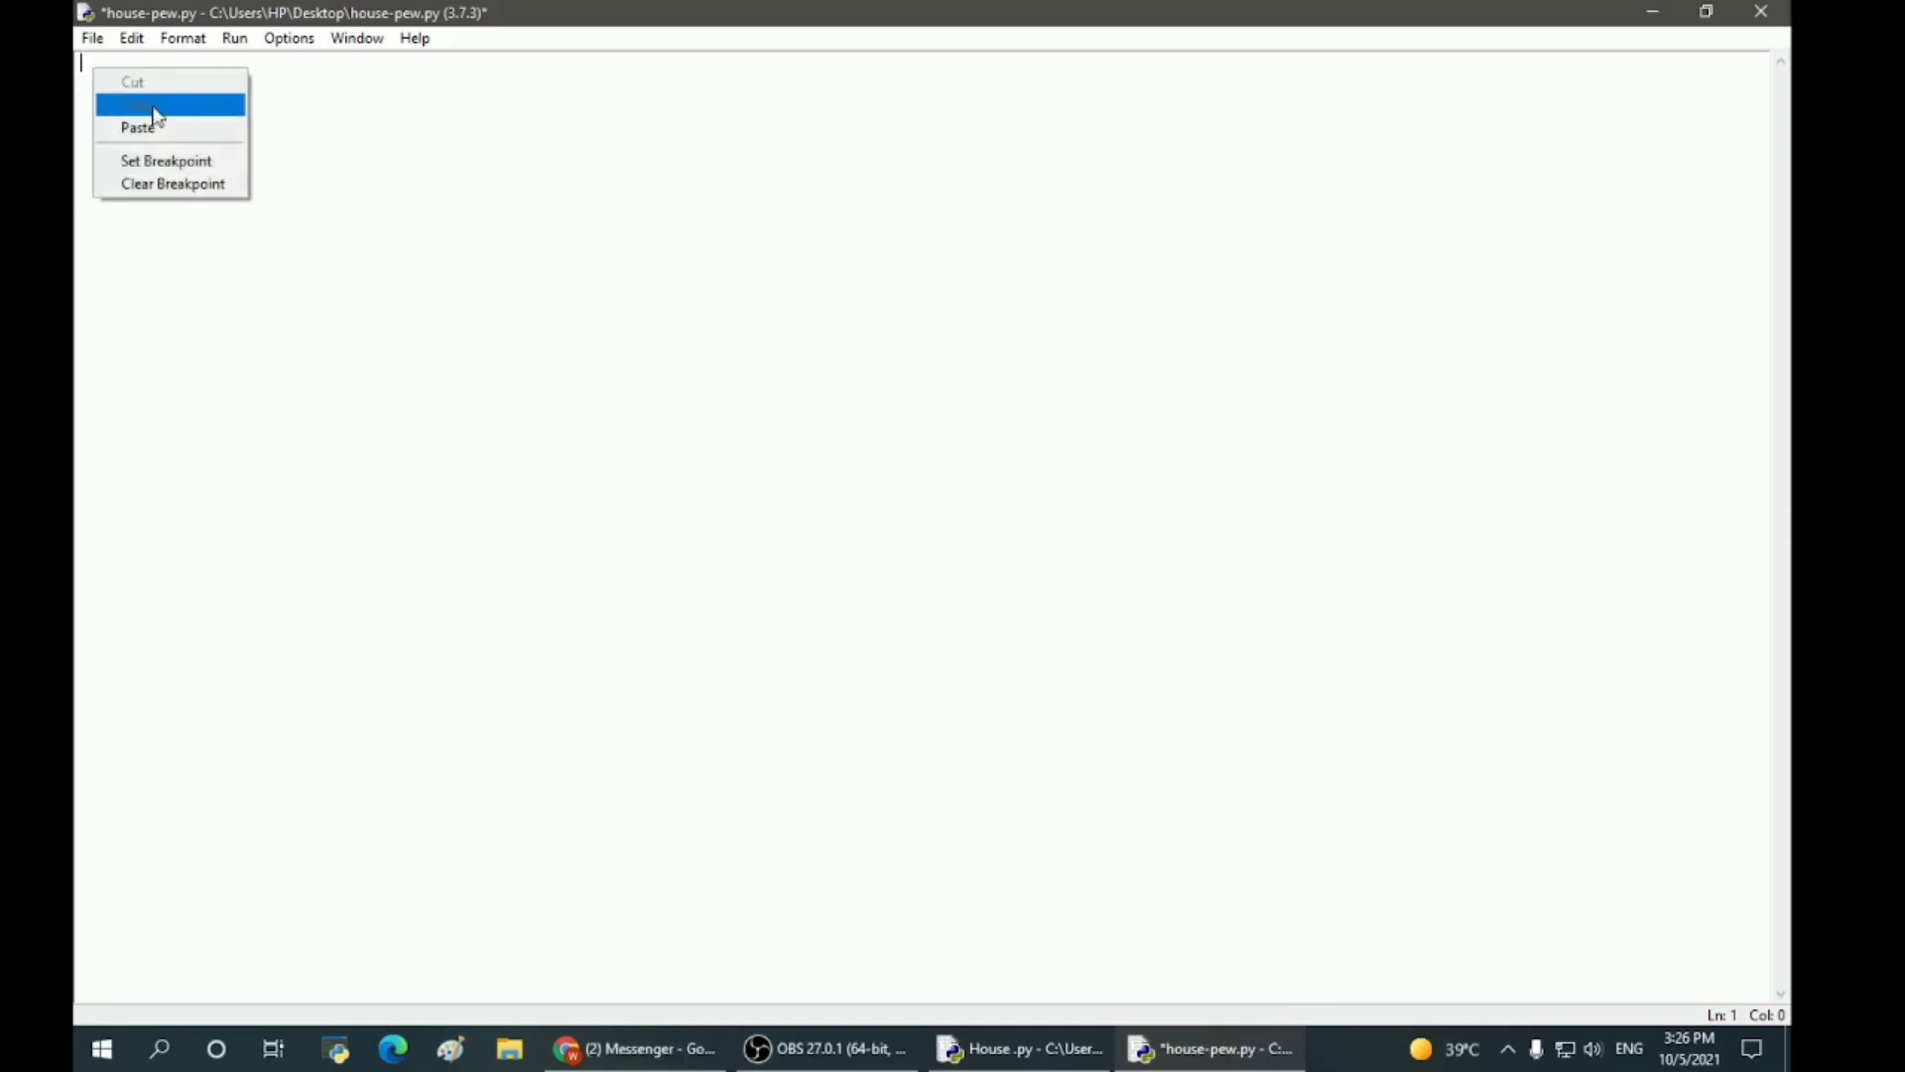
{"action": "left_click", "coordinate": [139, 127]}
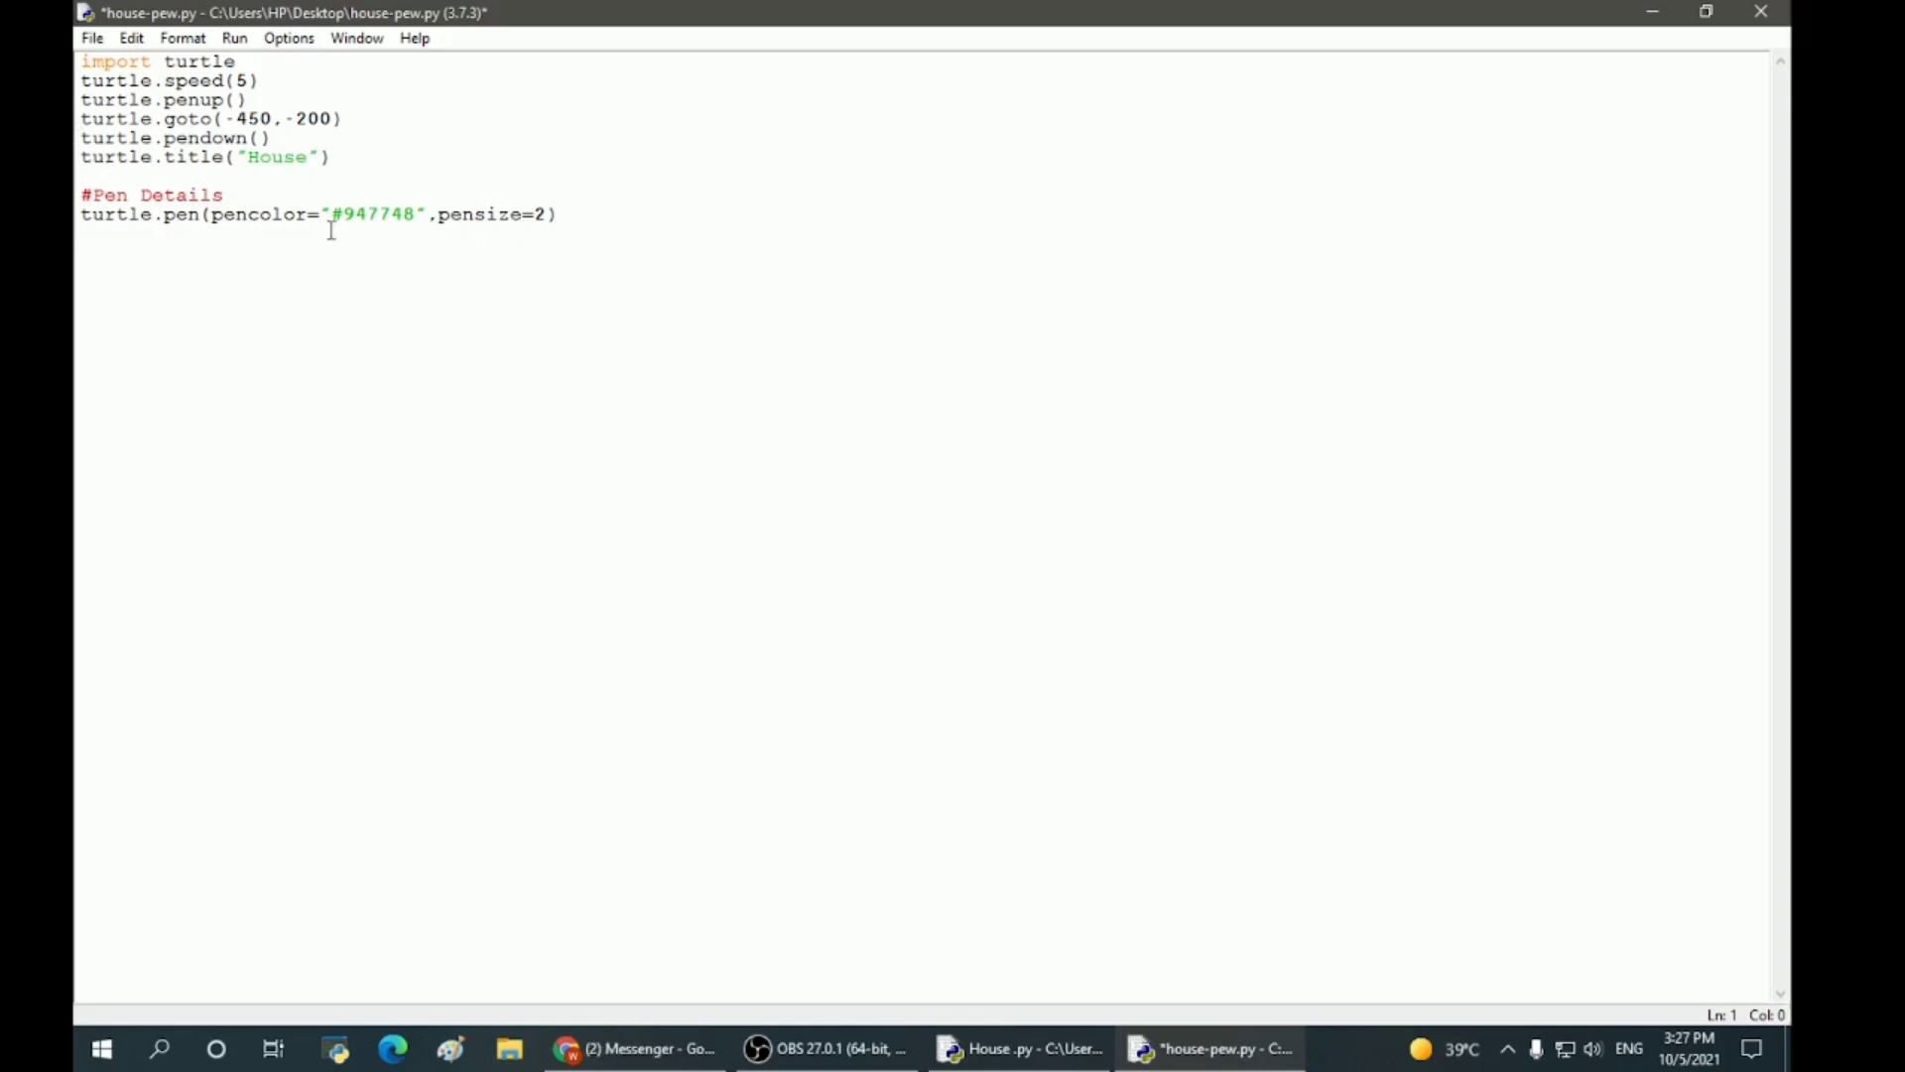
{"action": "key", "text": "enter"}
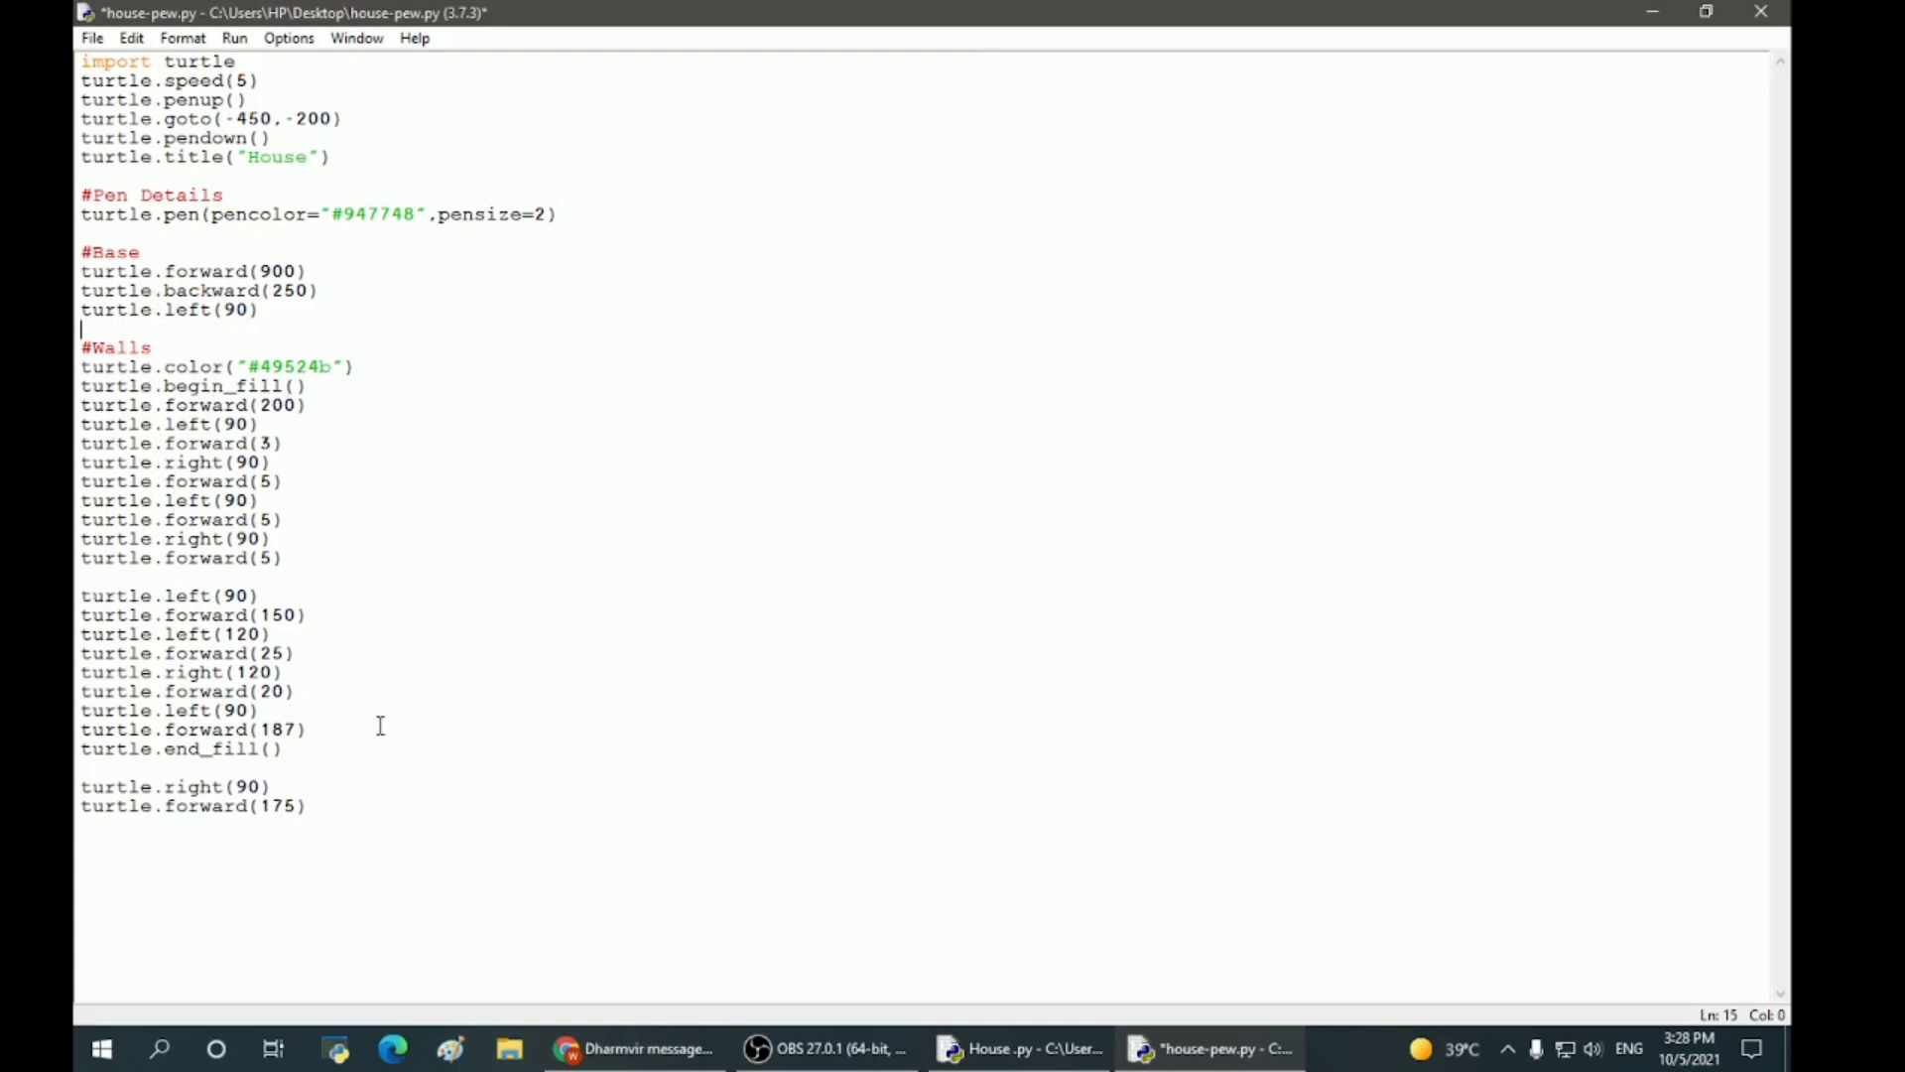
{"action": "mouse_move", "coordinate": [339, 496]}
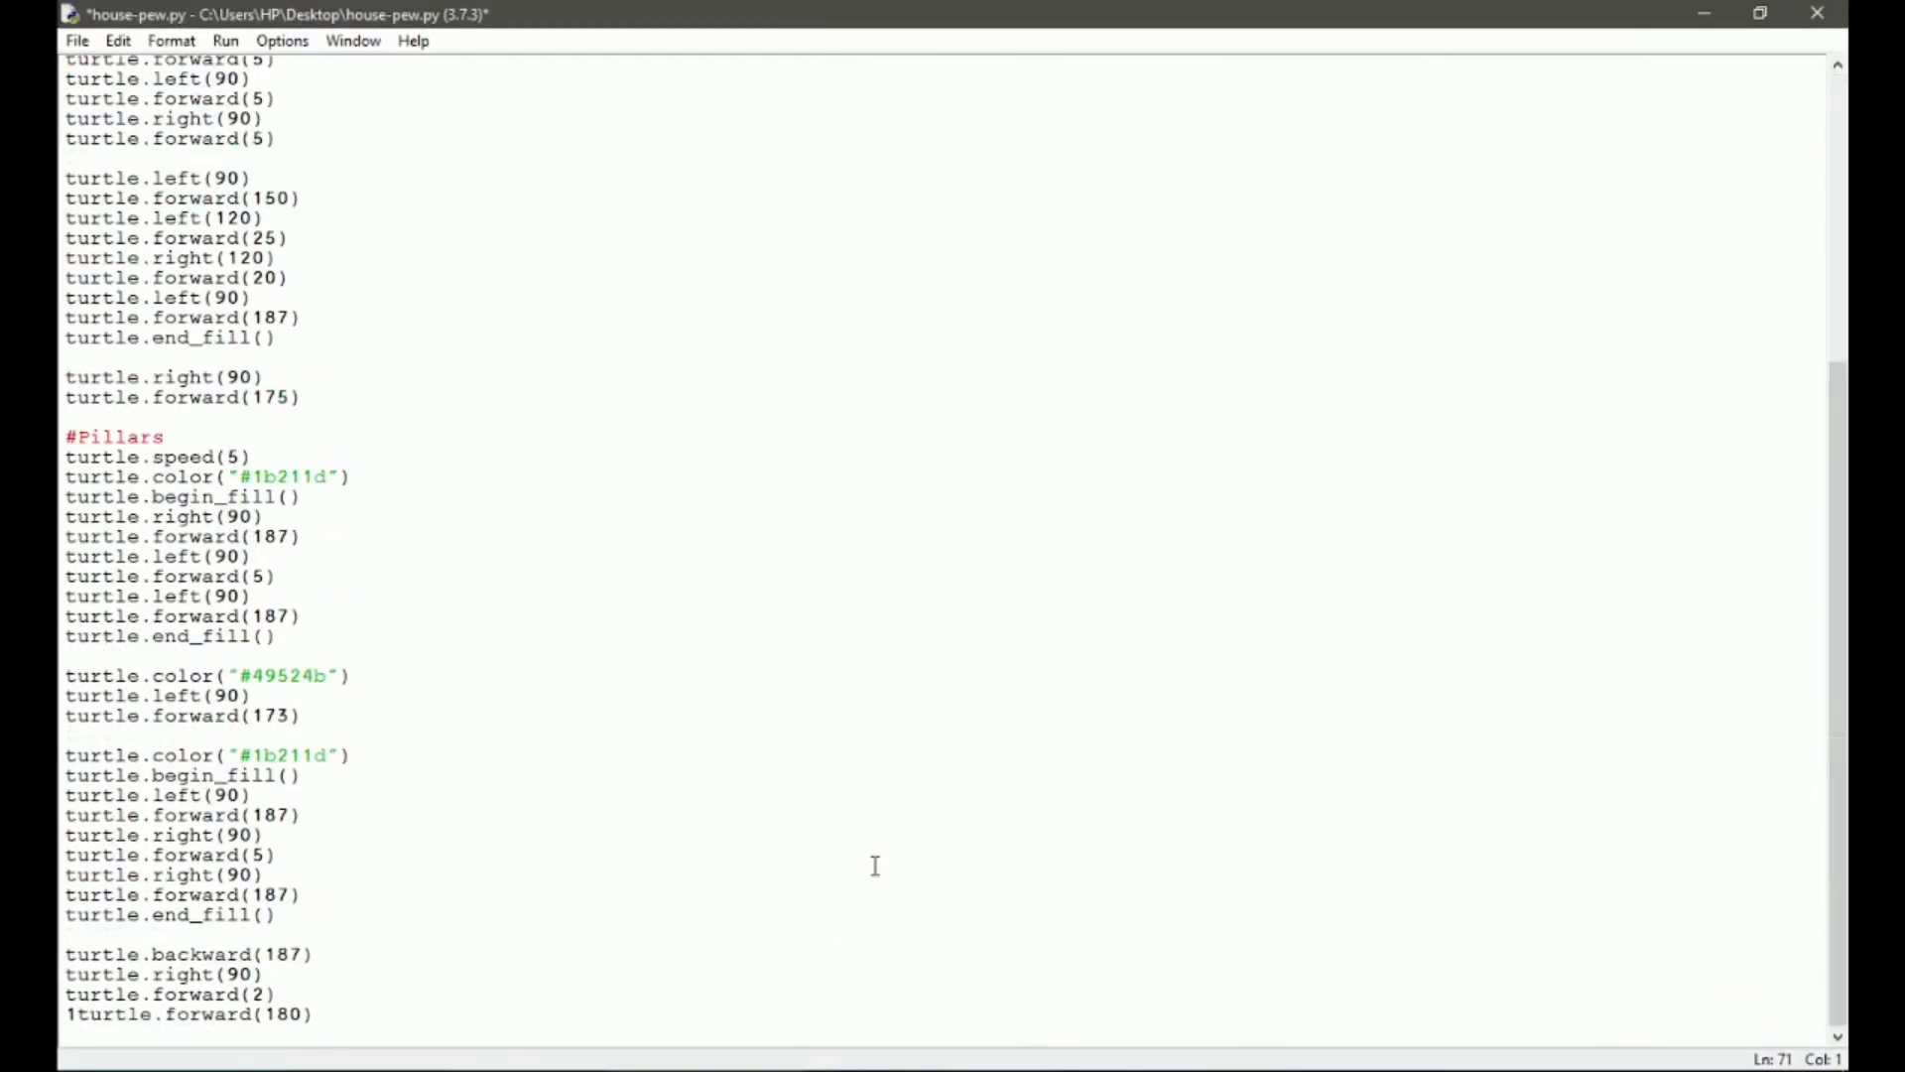
Step: Run the module, saving first, to draw the base, wall and pillar, then return to the editor
{"action": "left_click", "coordinate": [224, 40]}
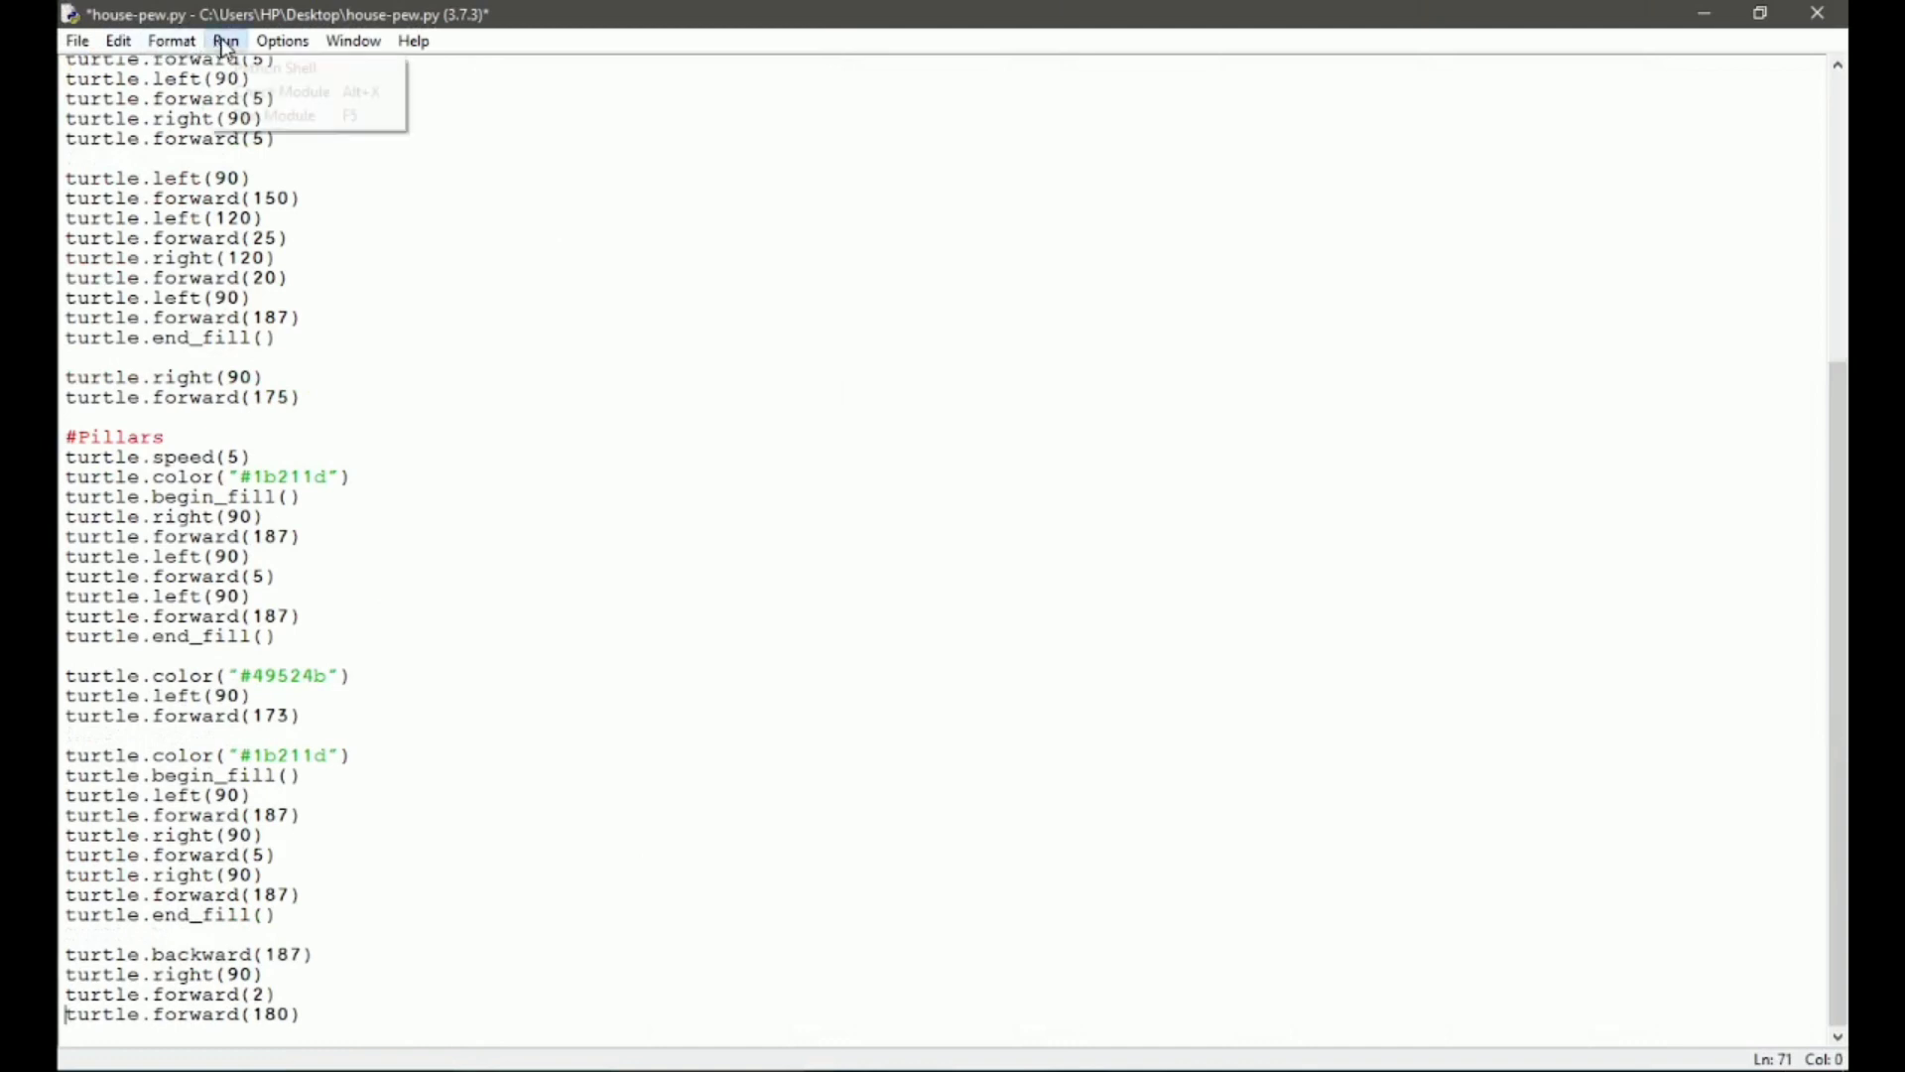
{"action": "left_click", "coordinate": [292, 115]}
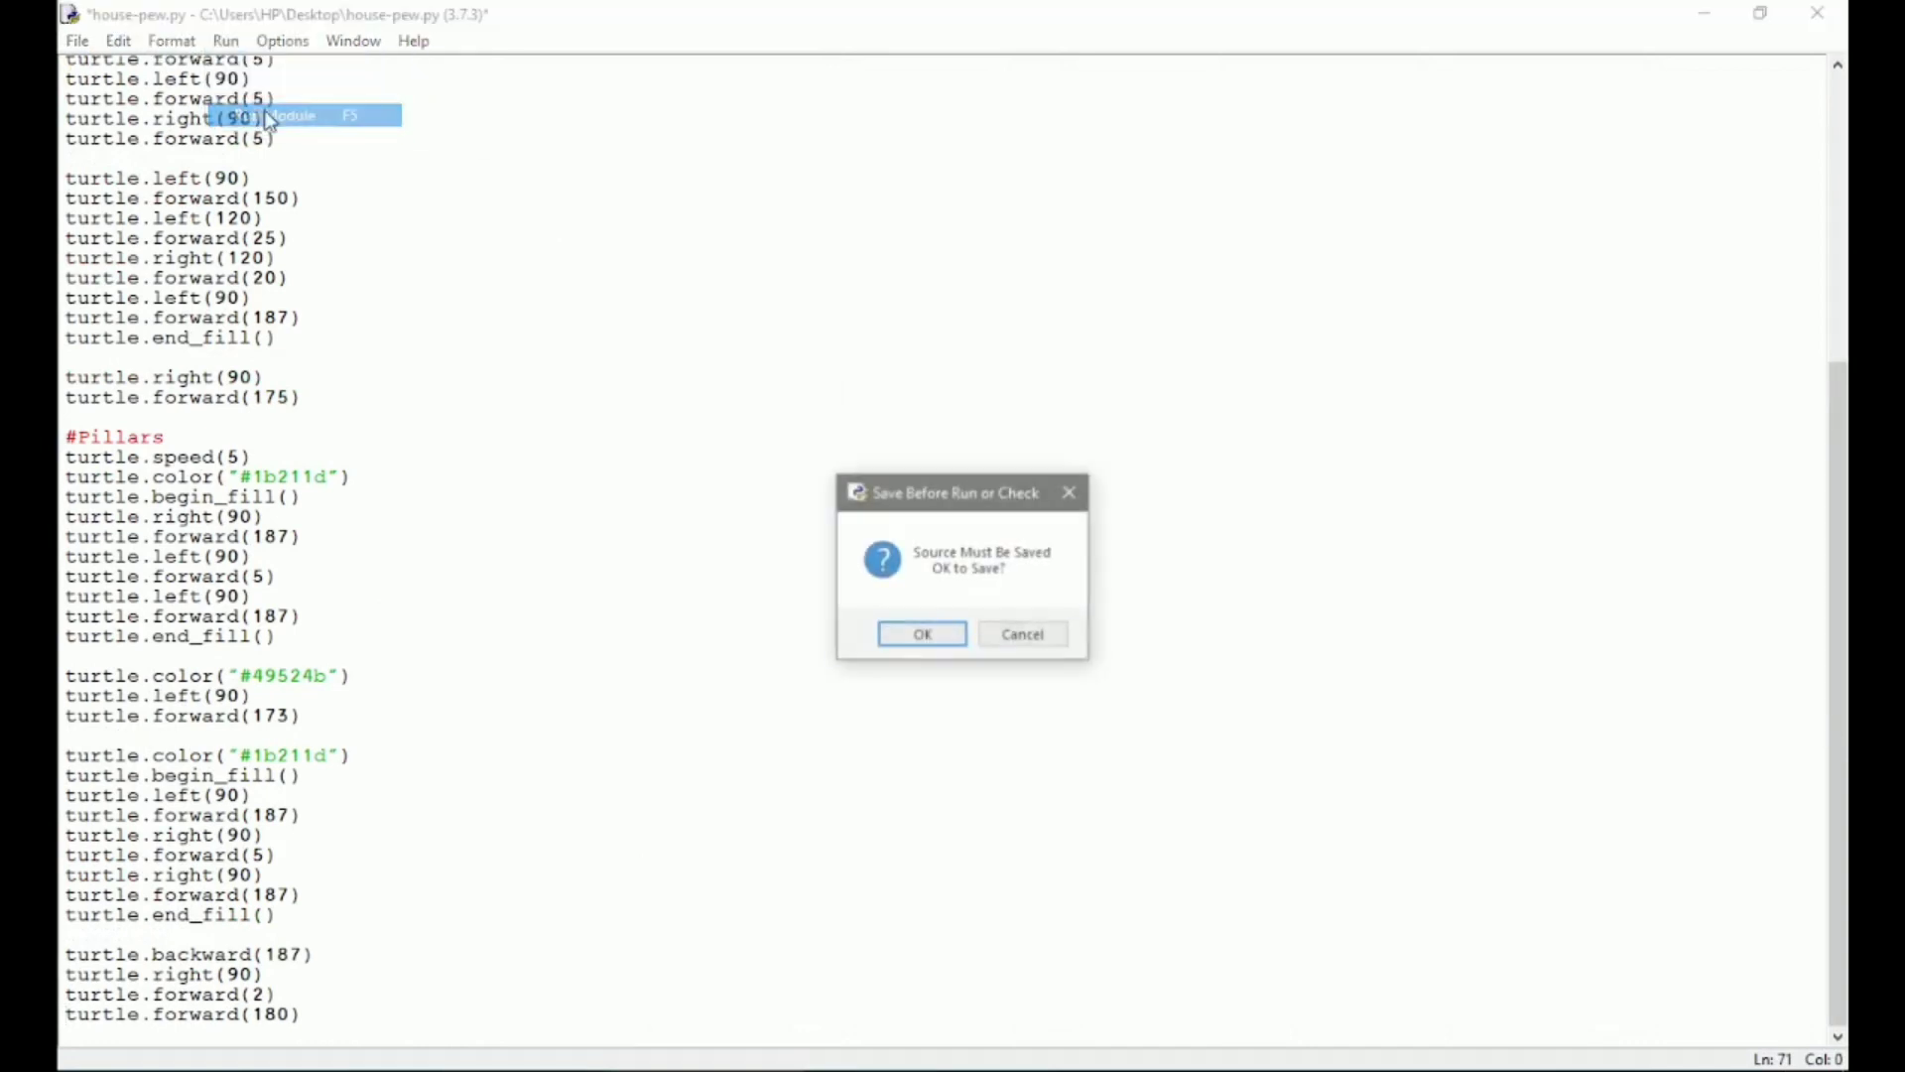
{"action": "left_click", "coordinate": [919, 633]}
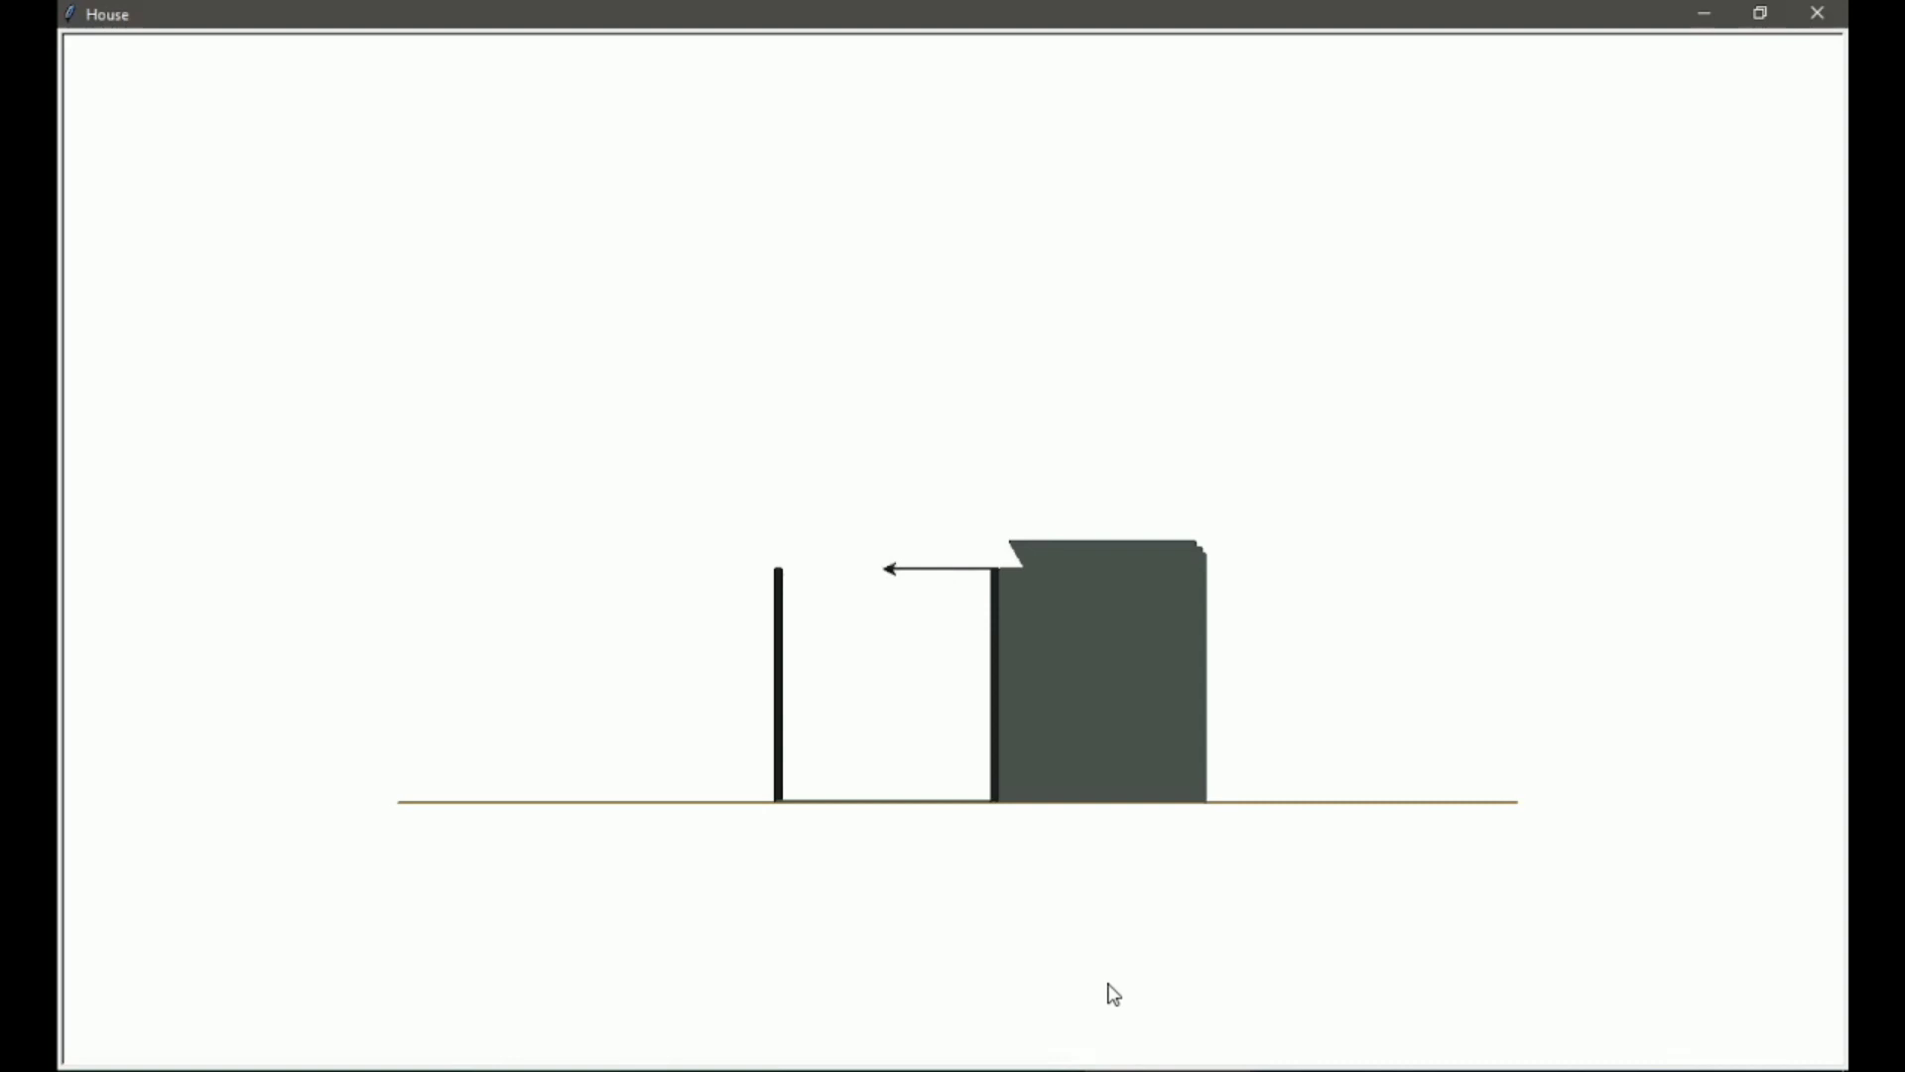
{"action": "left_click", "coordinate": [1104, 1048]}
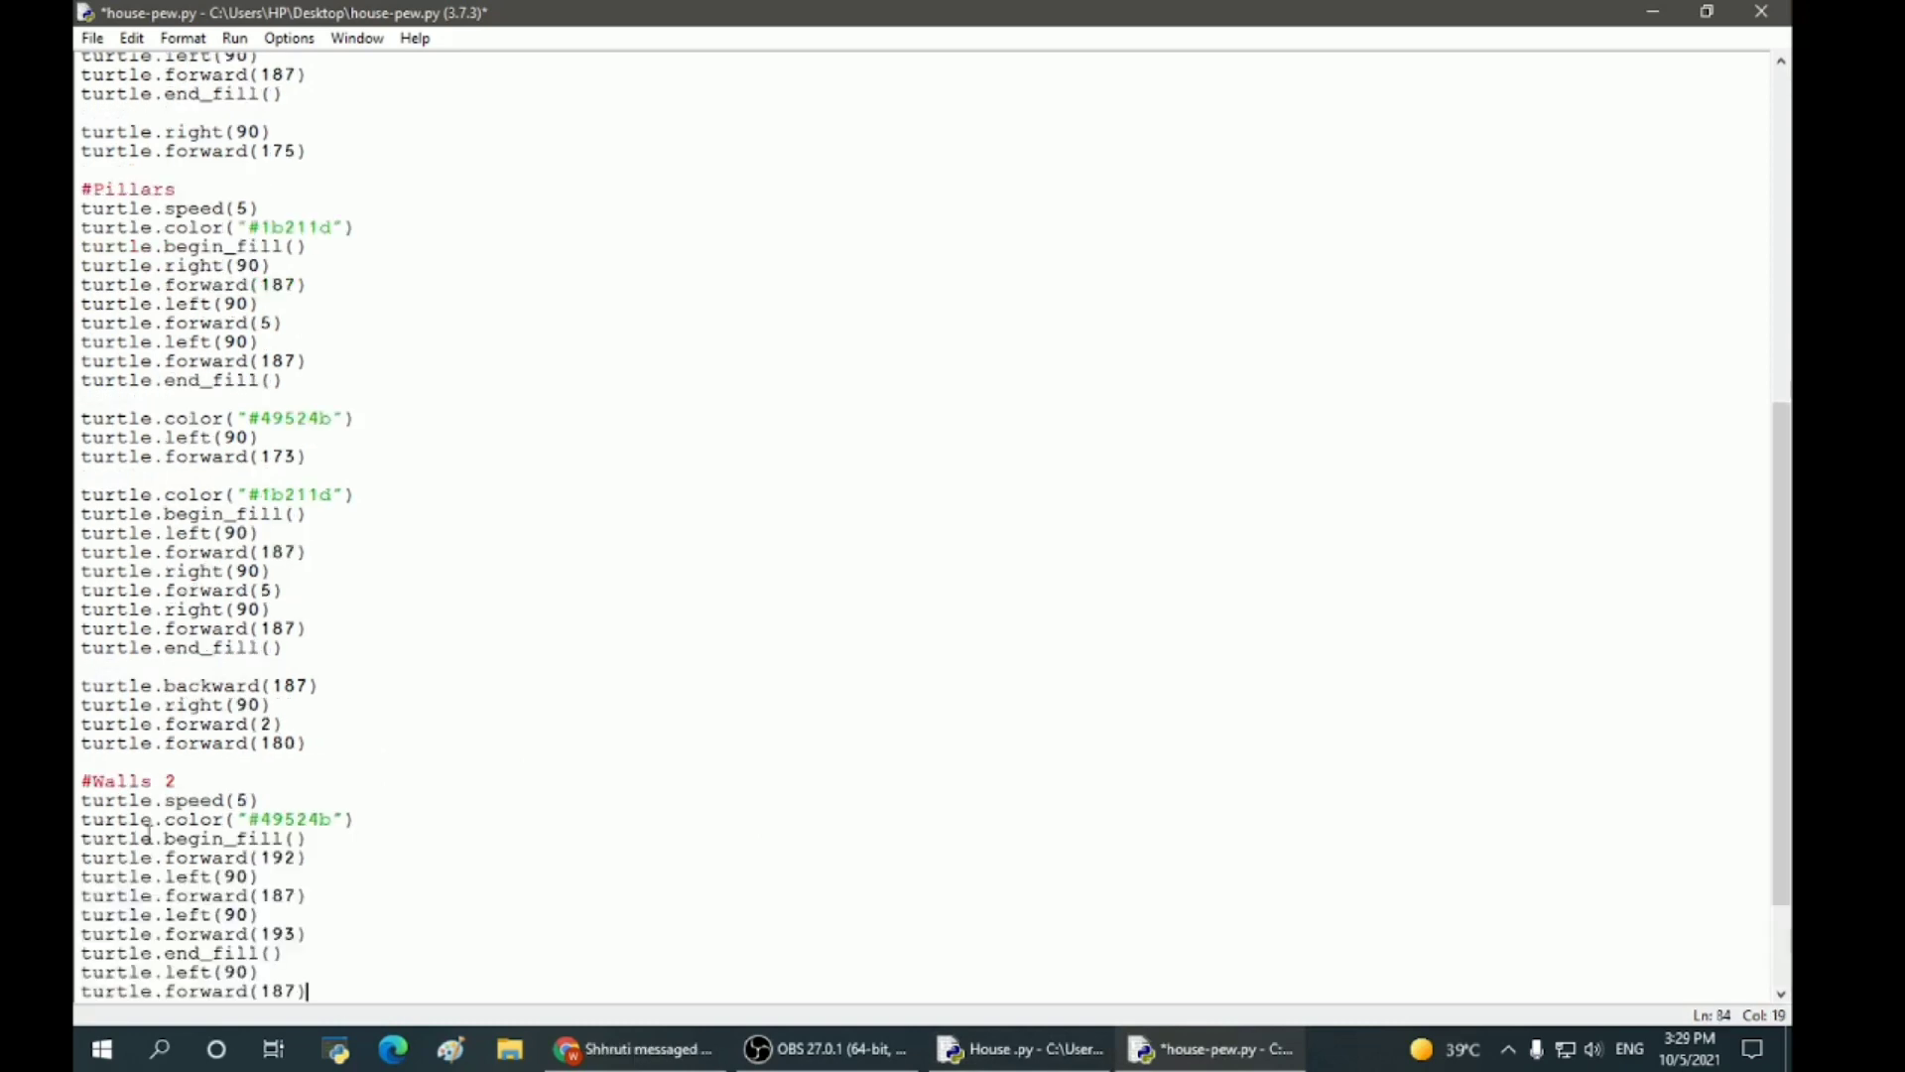
Step: Add the Pillars 2 block and run the module again, confirming the save
{"action": "scroll", "scroll_direction": "down", "scroll_amount": 3}
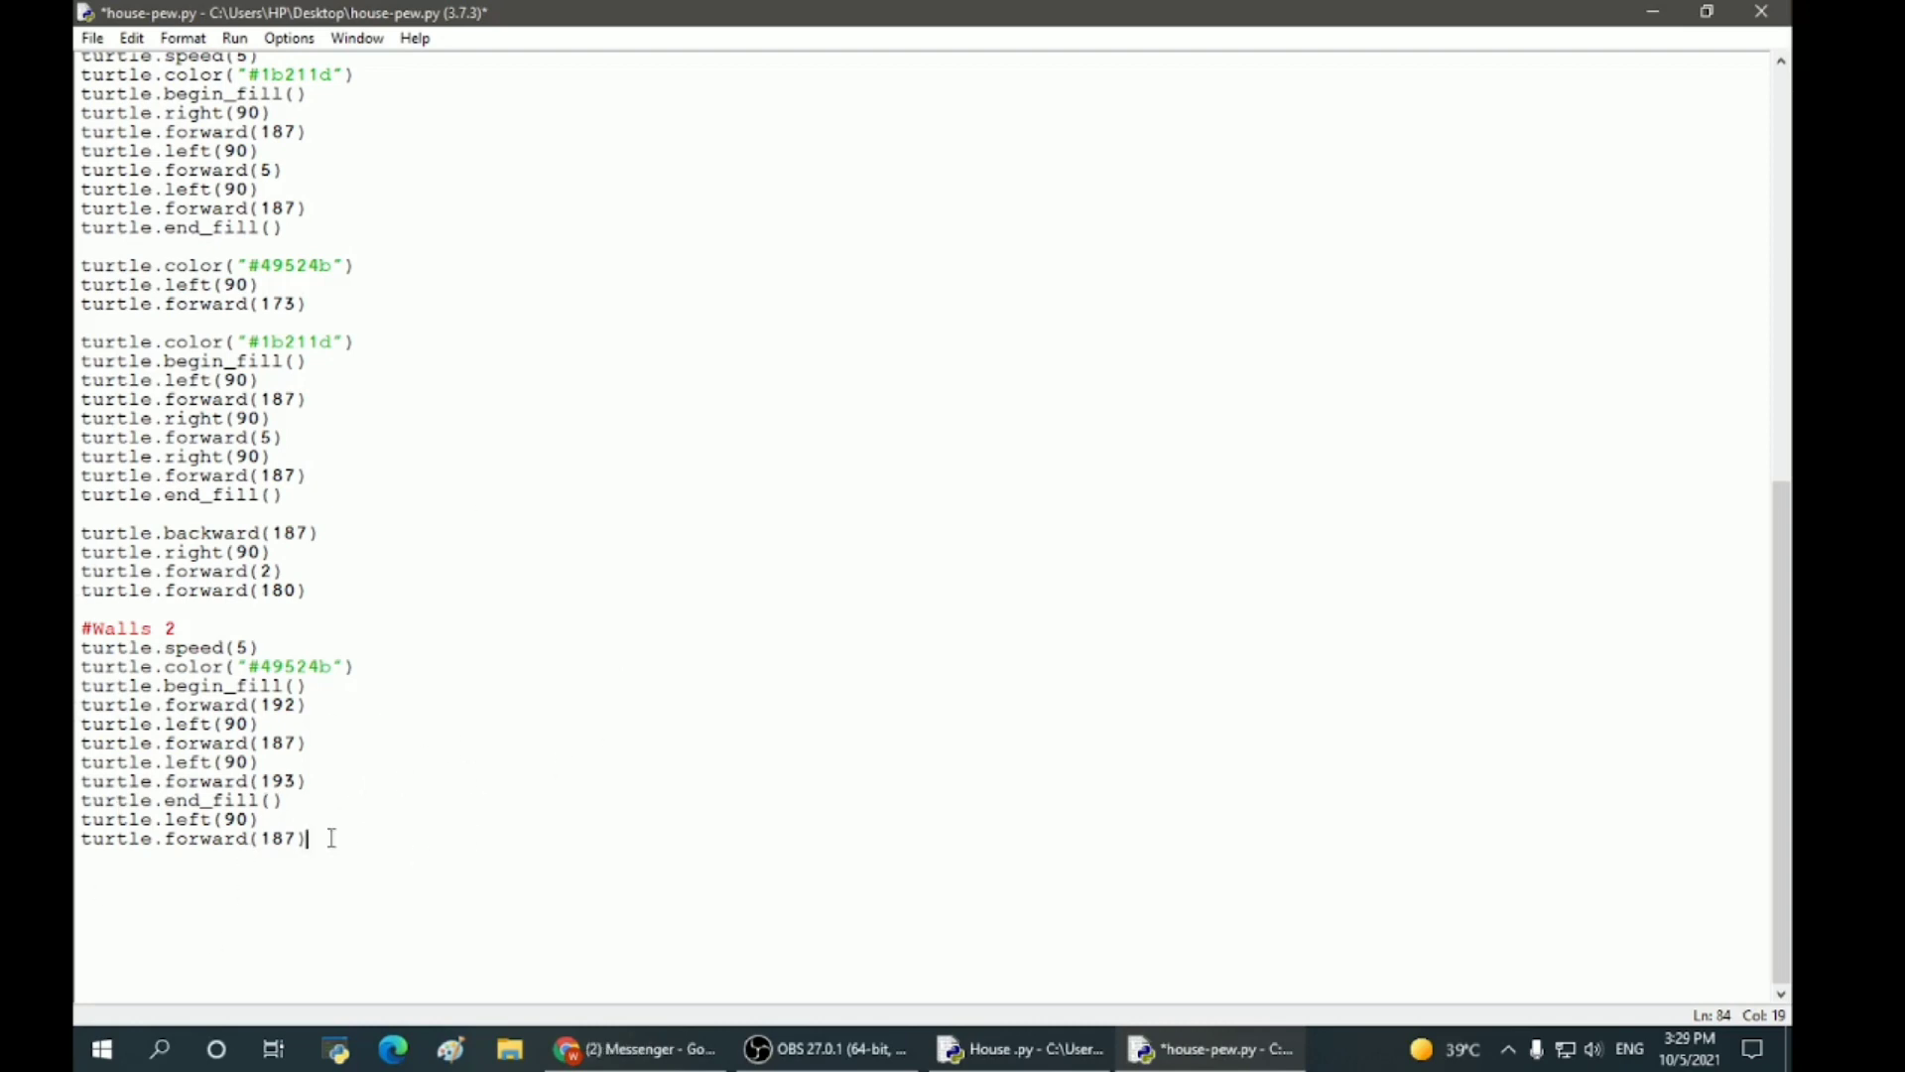
{"action": "key", "text": "enter"}
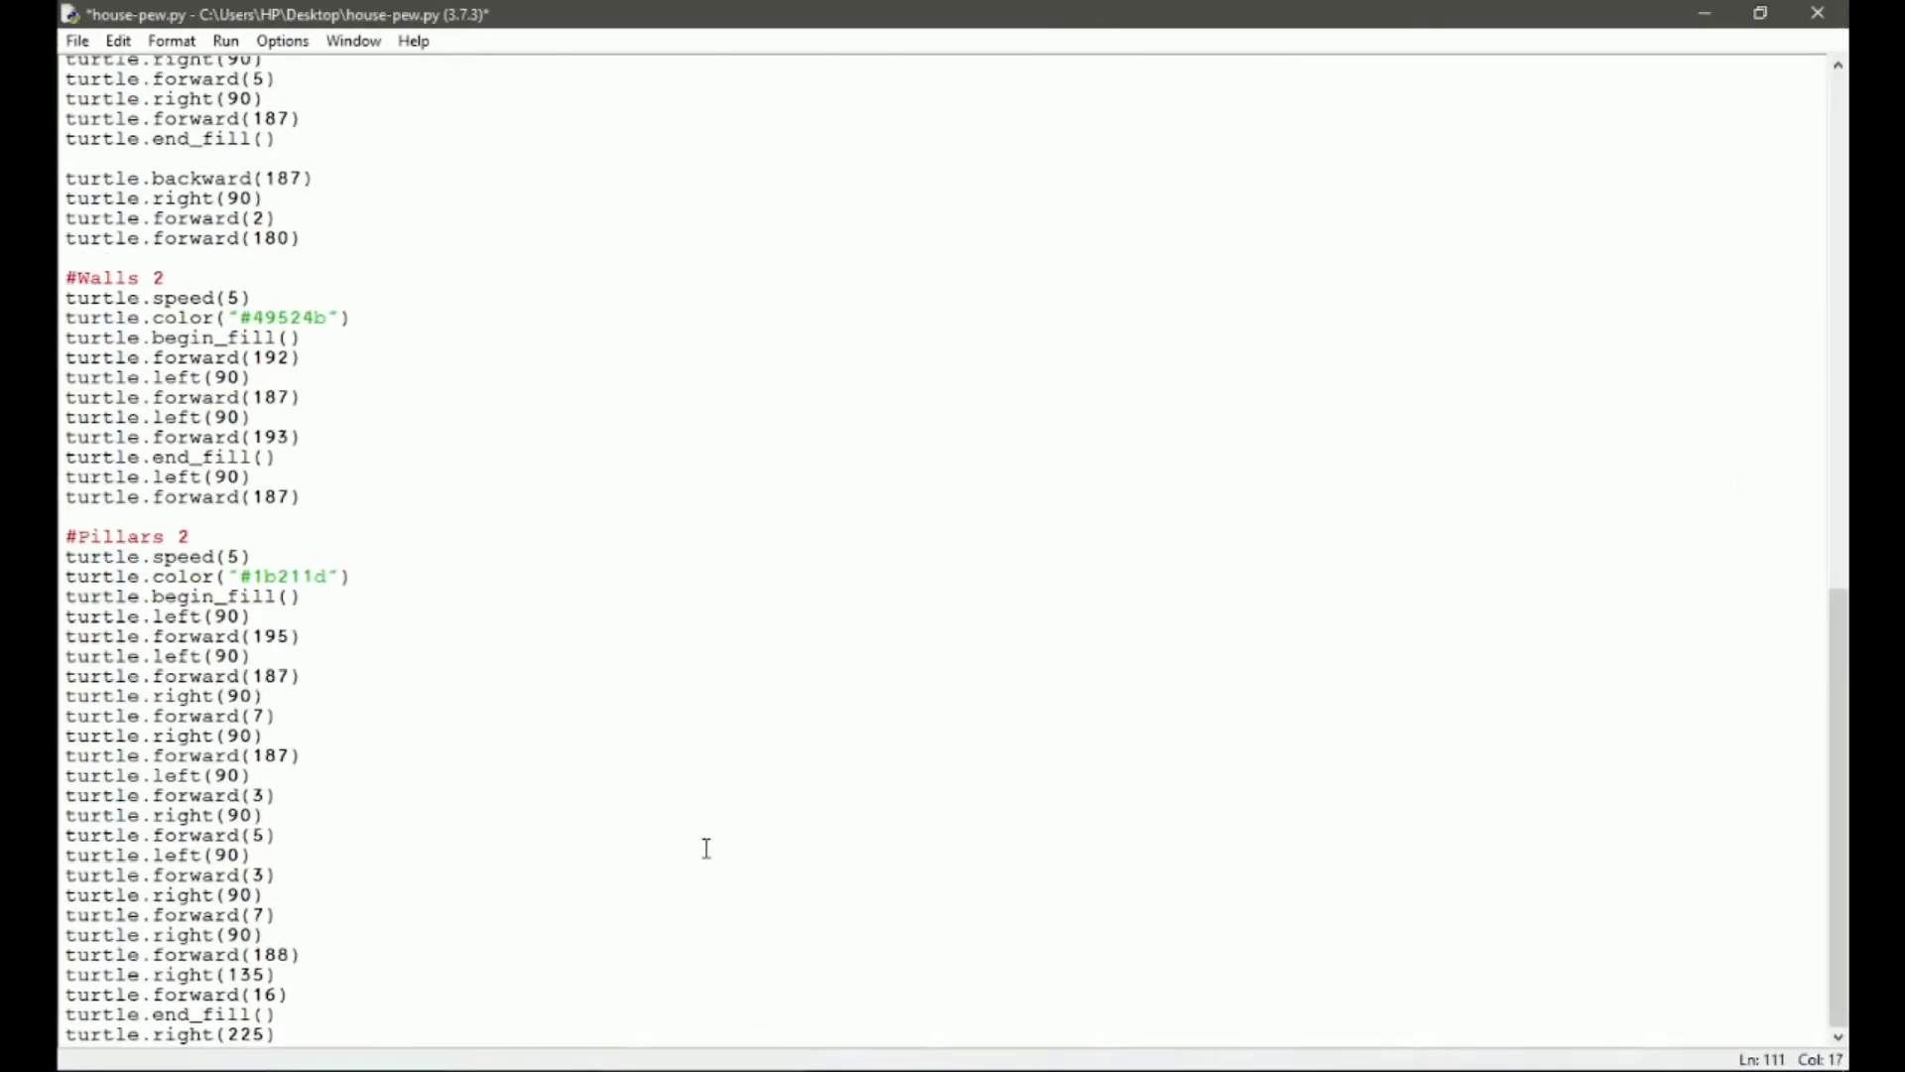
{"action": "left_click", "coordinate": [282, 39]}
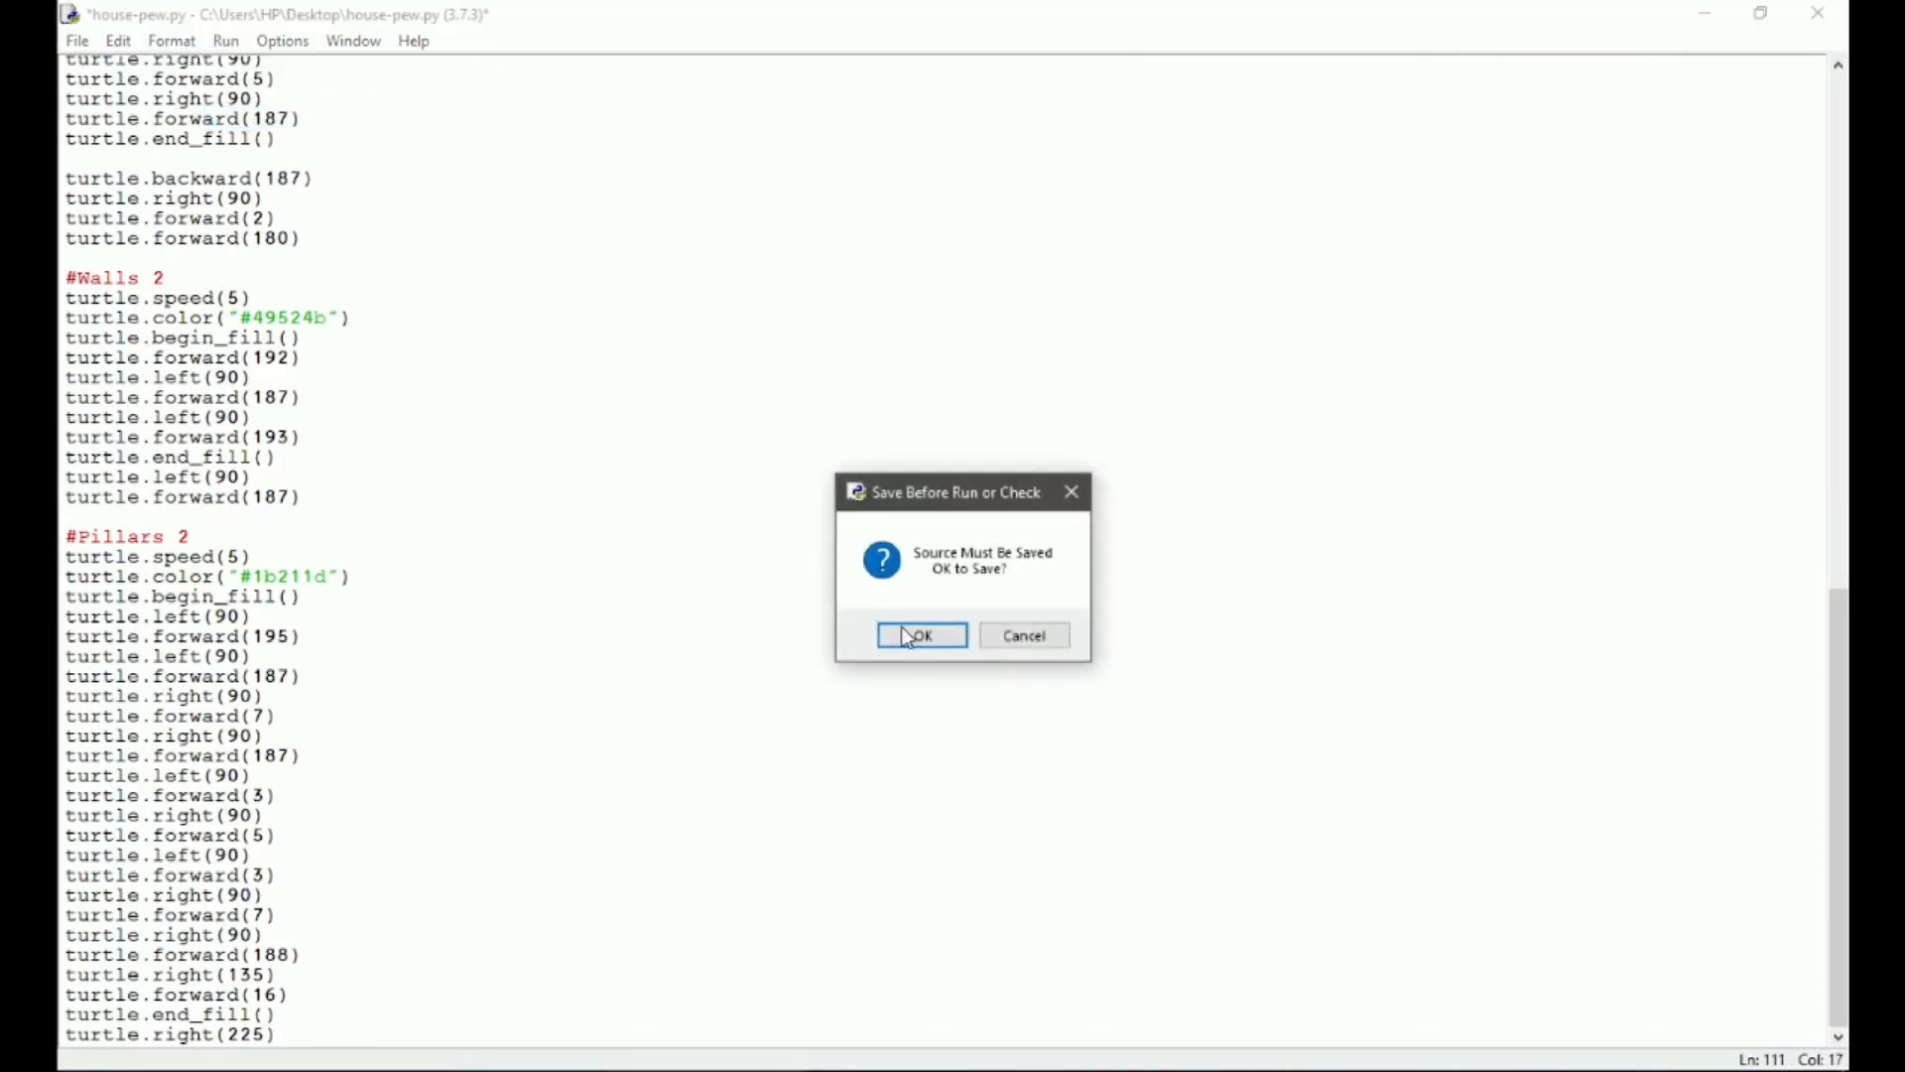
{"action": "left_click", "coordinate": [919, 635]}
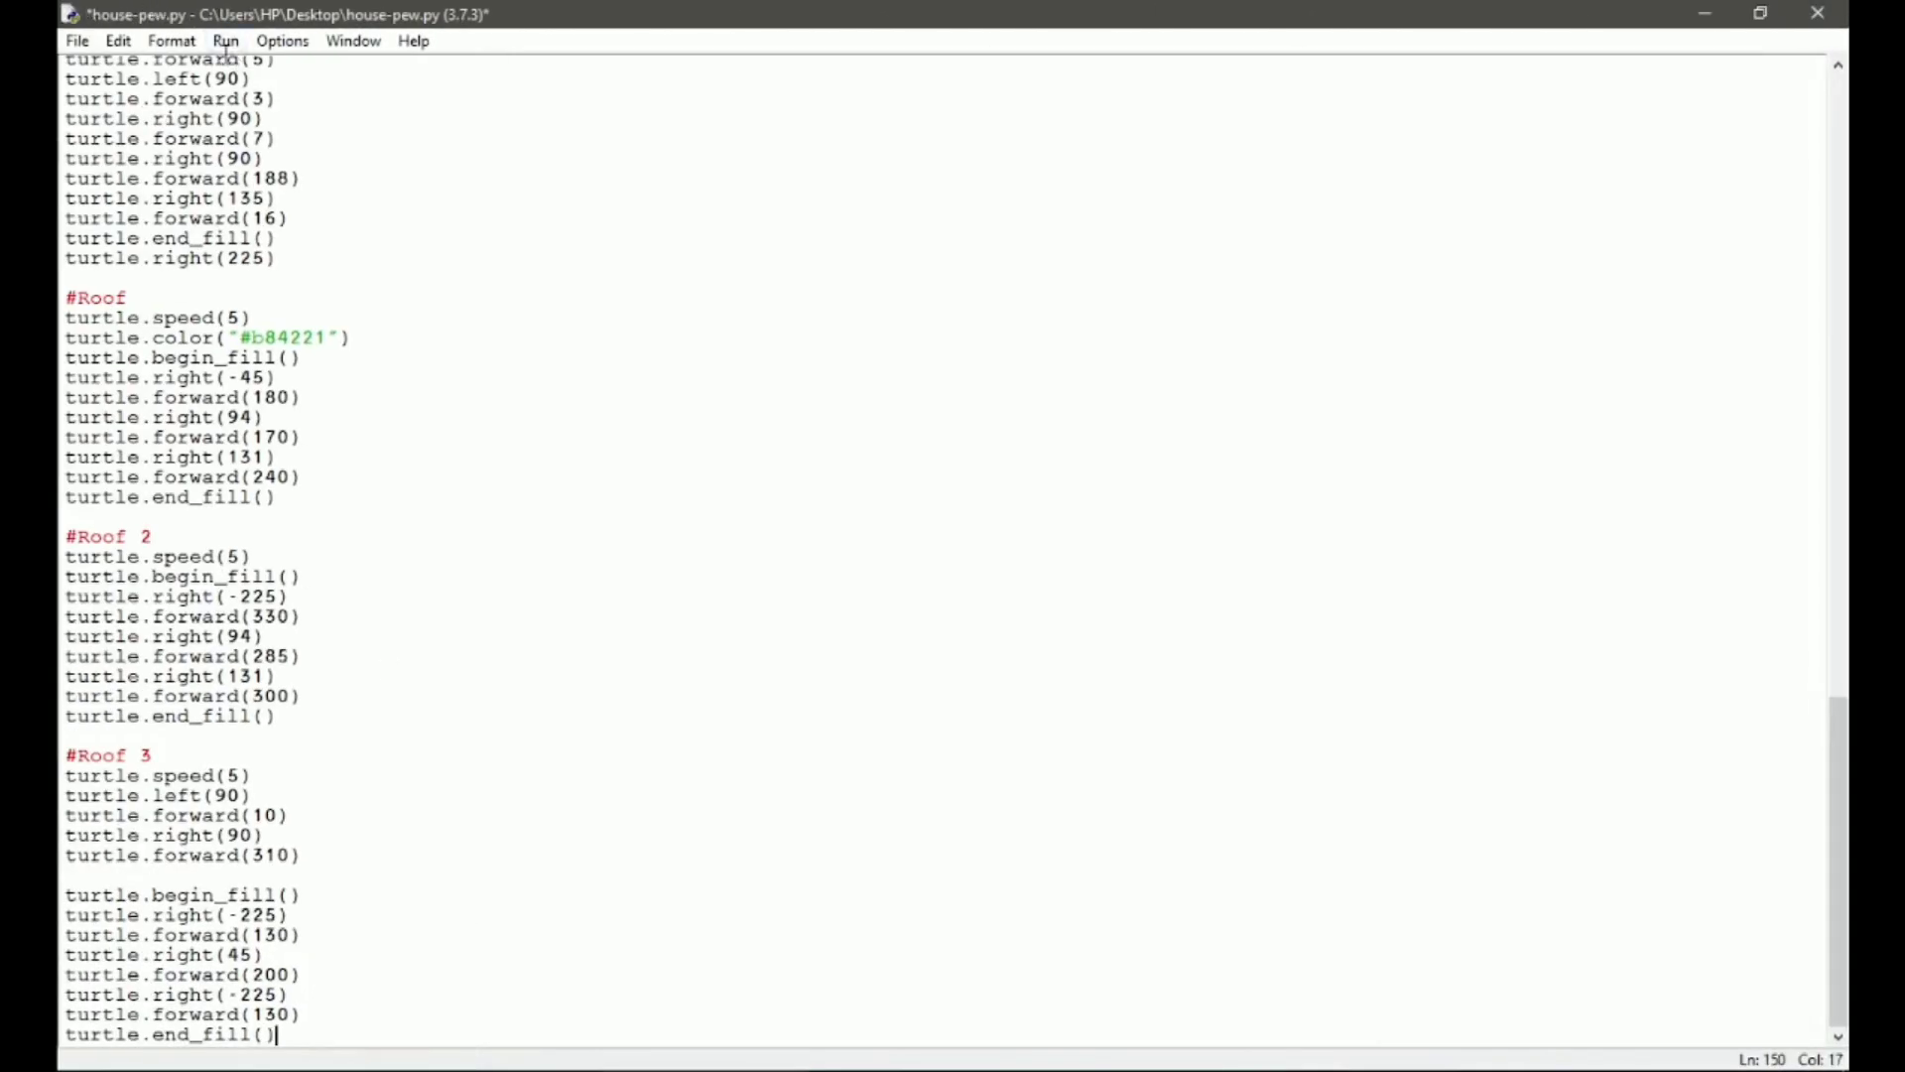
Step: Run the module with the Roof 3 block ending in turtle.end_fill()
{"action": "left_click", "coordinate": [225, 40]}
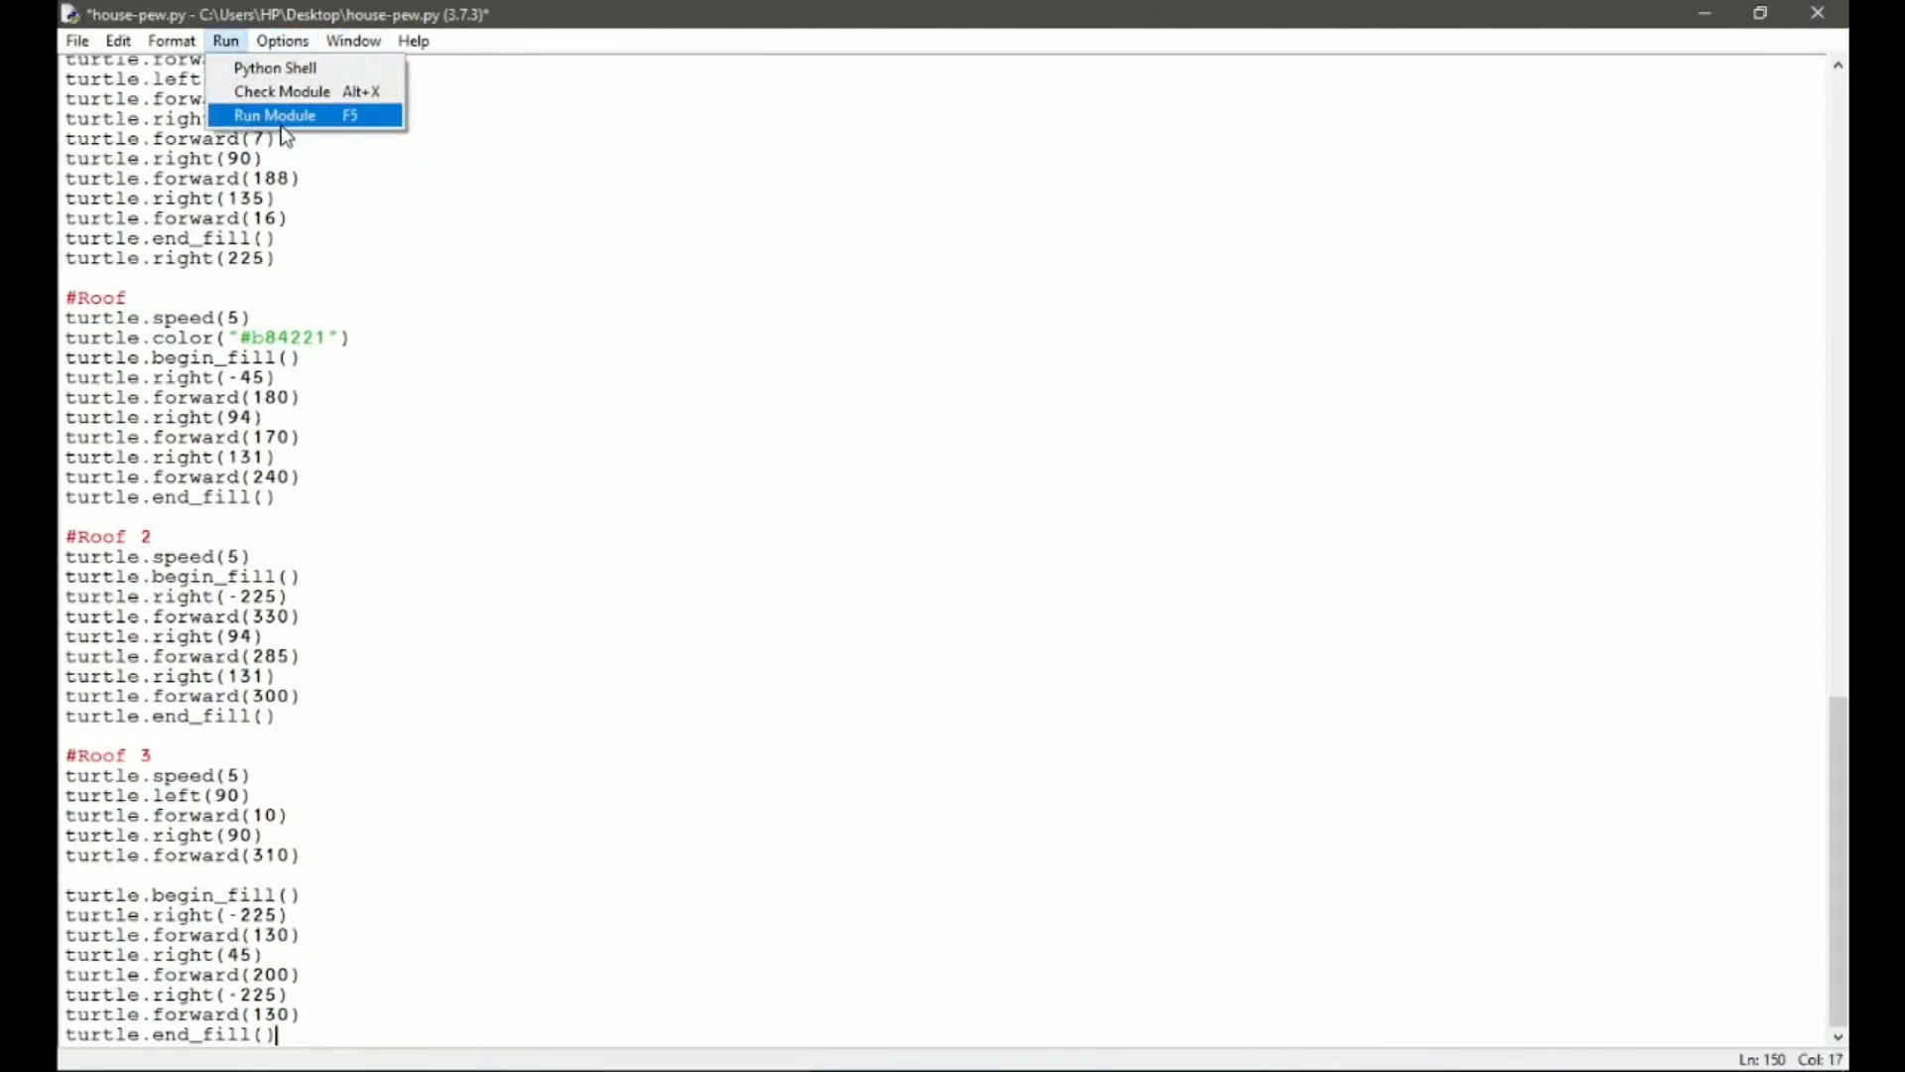
{"action": "left_click", "coordinate": [274, 115]}
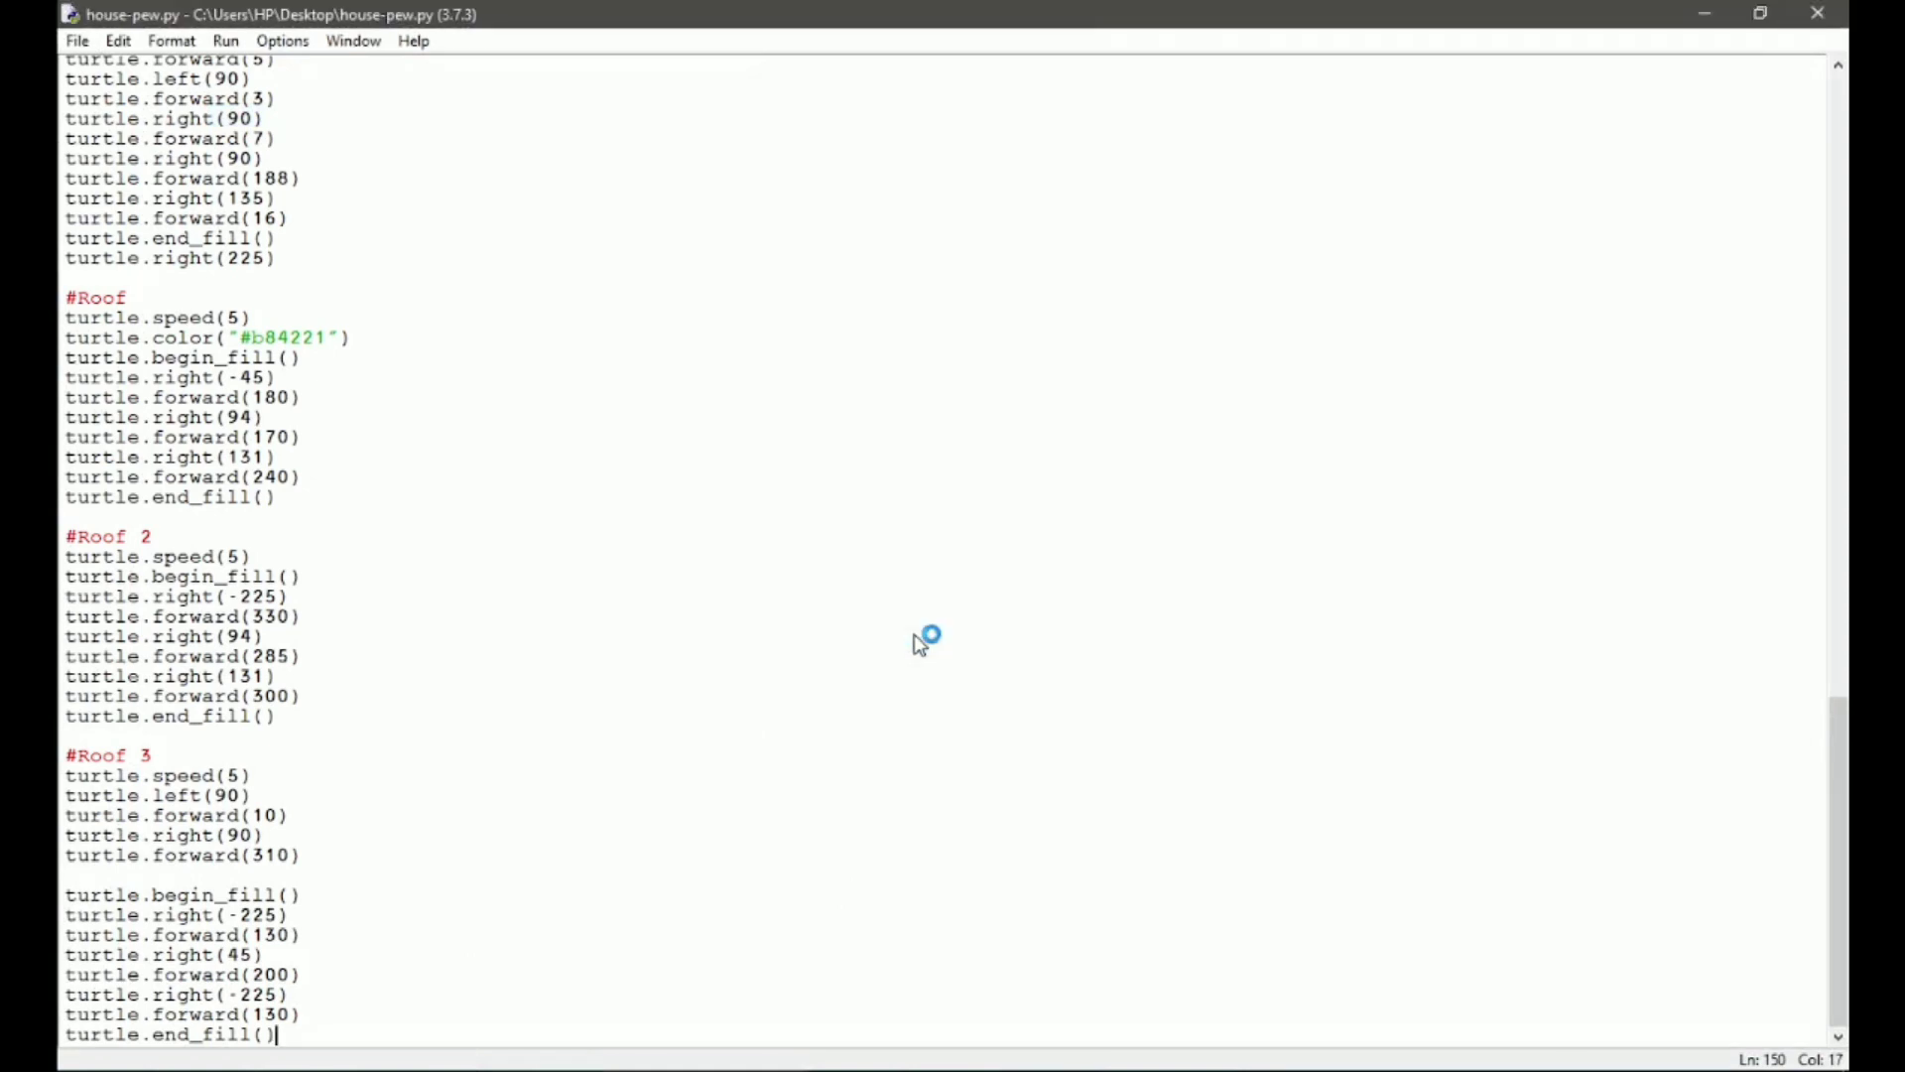
{"action": "key", "text": "F5"}
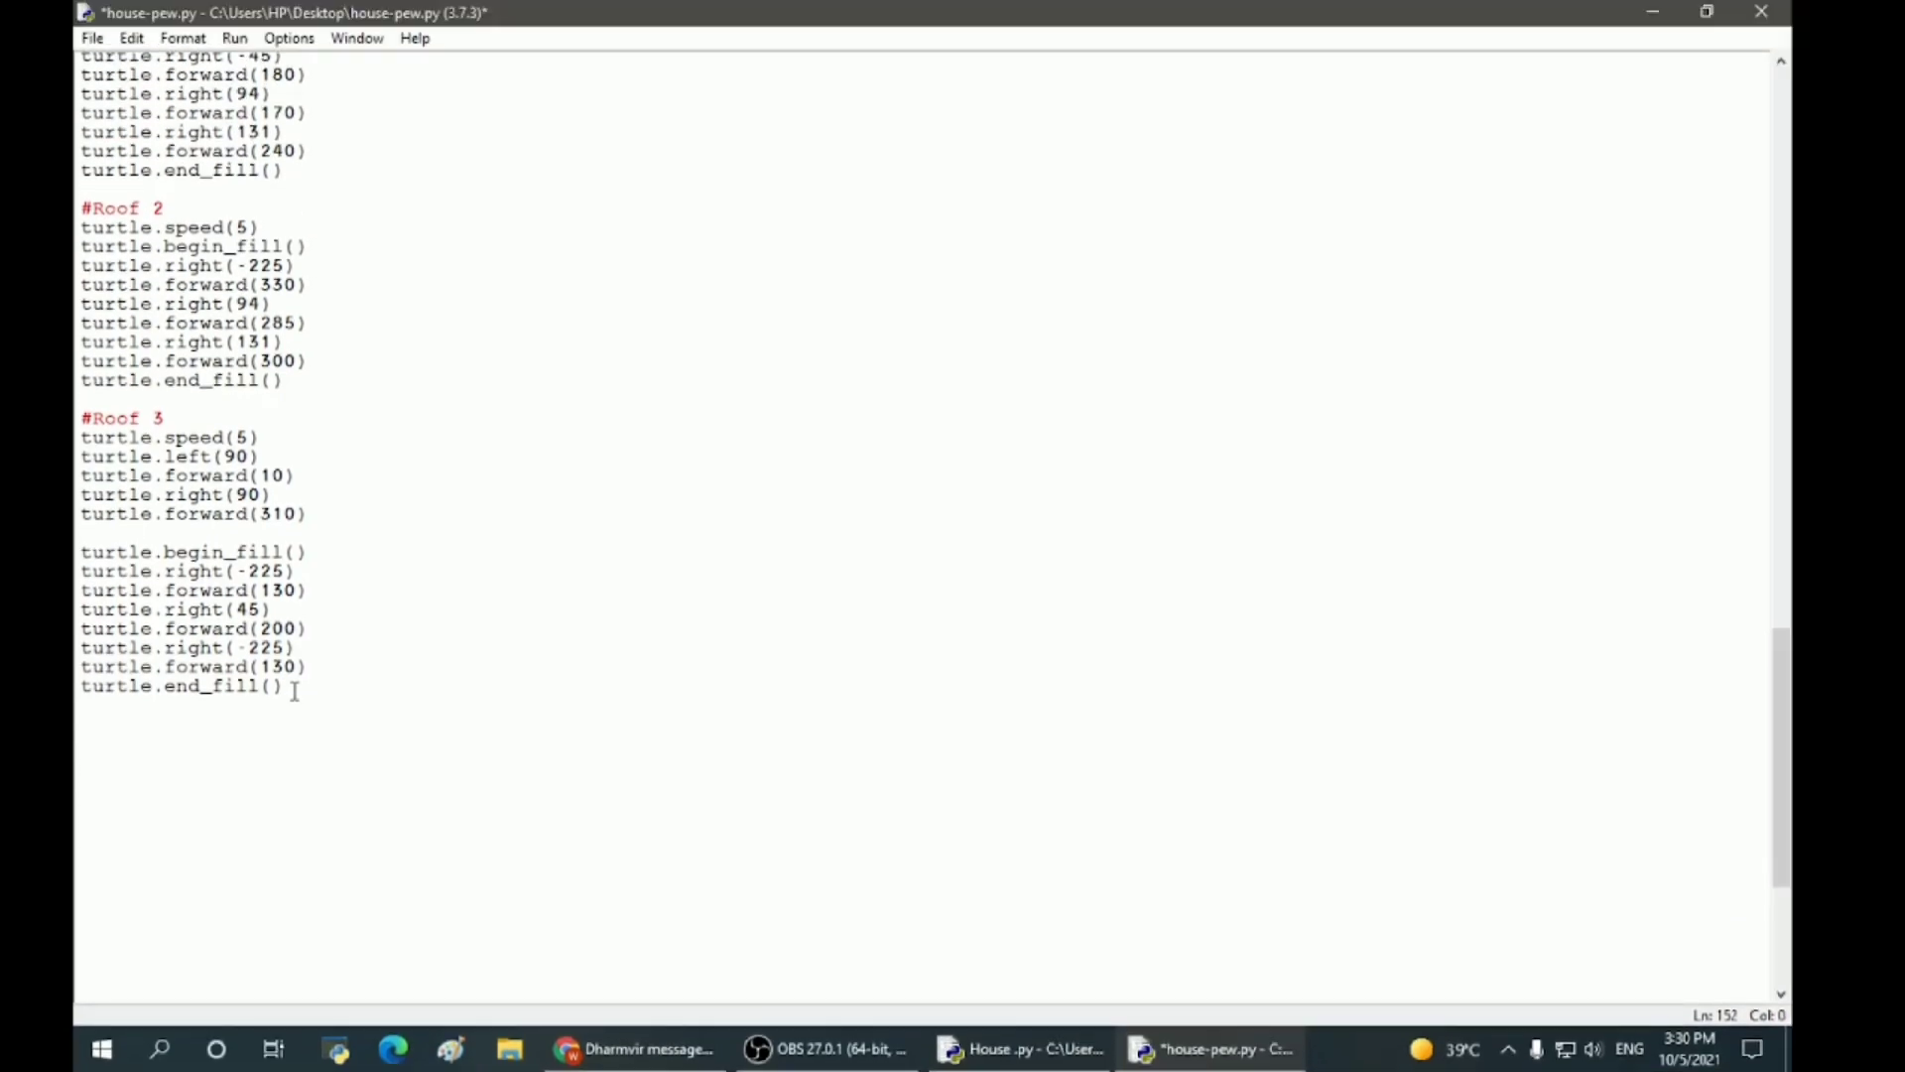
Step: Scroll through the added Windows, Window Frame, Door and Window 2 blocks ending with turtle.hideturtle()
{"action": "scroll", "scroll_direction": "down", "scroll_amount": 3}
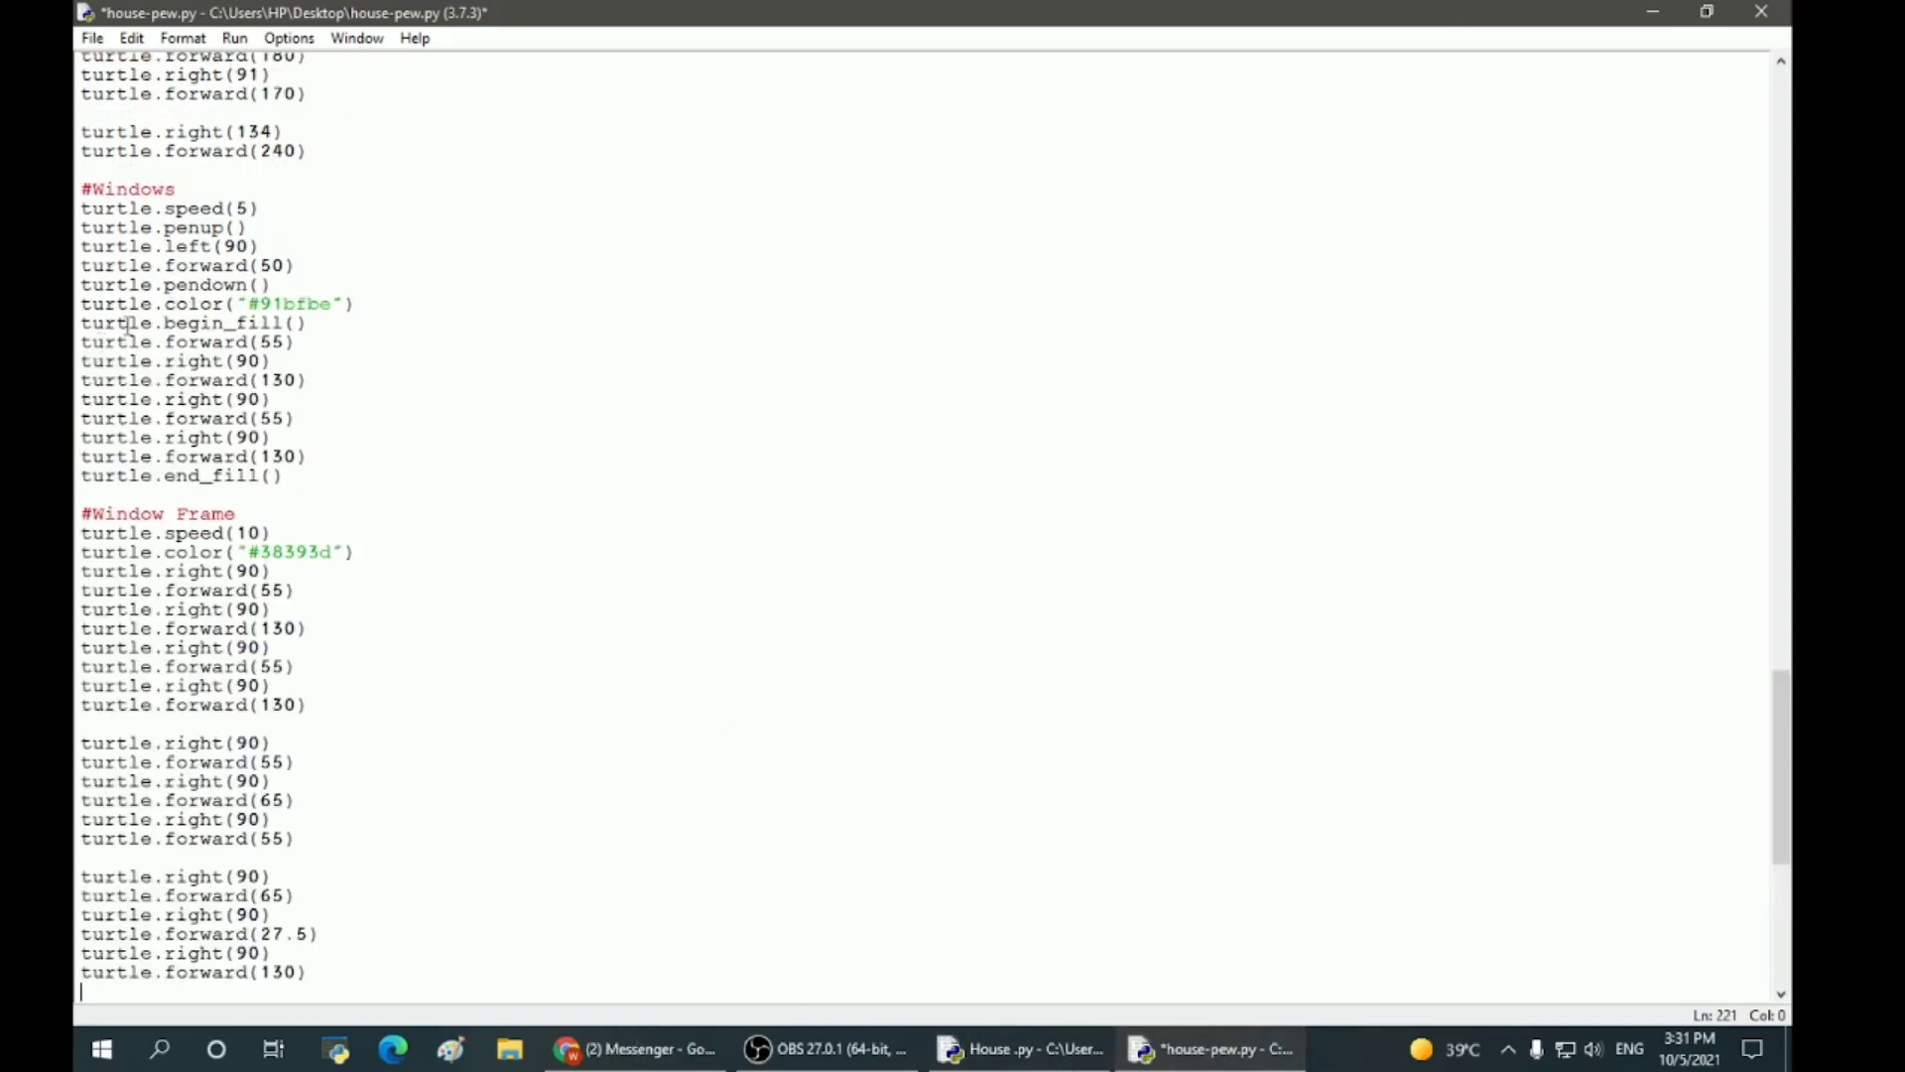
{"action": "scroll", "scroll_direction": "down", "scroll_amount": 3}
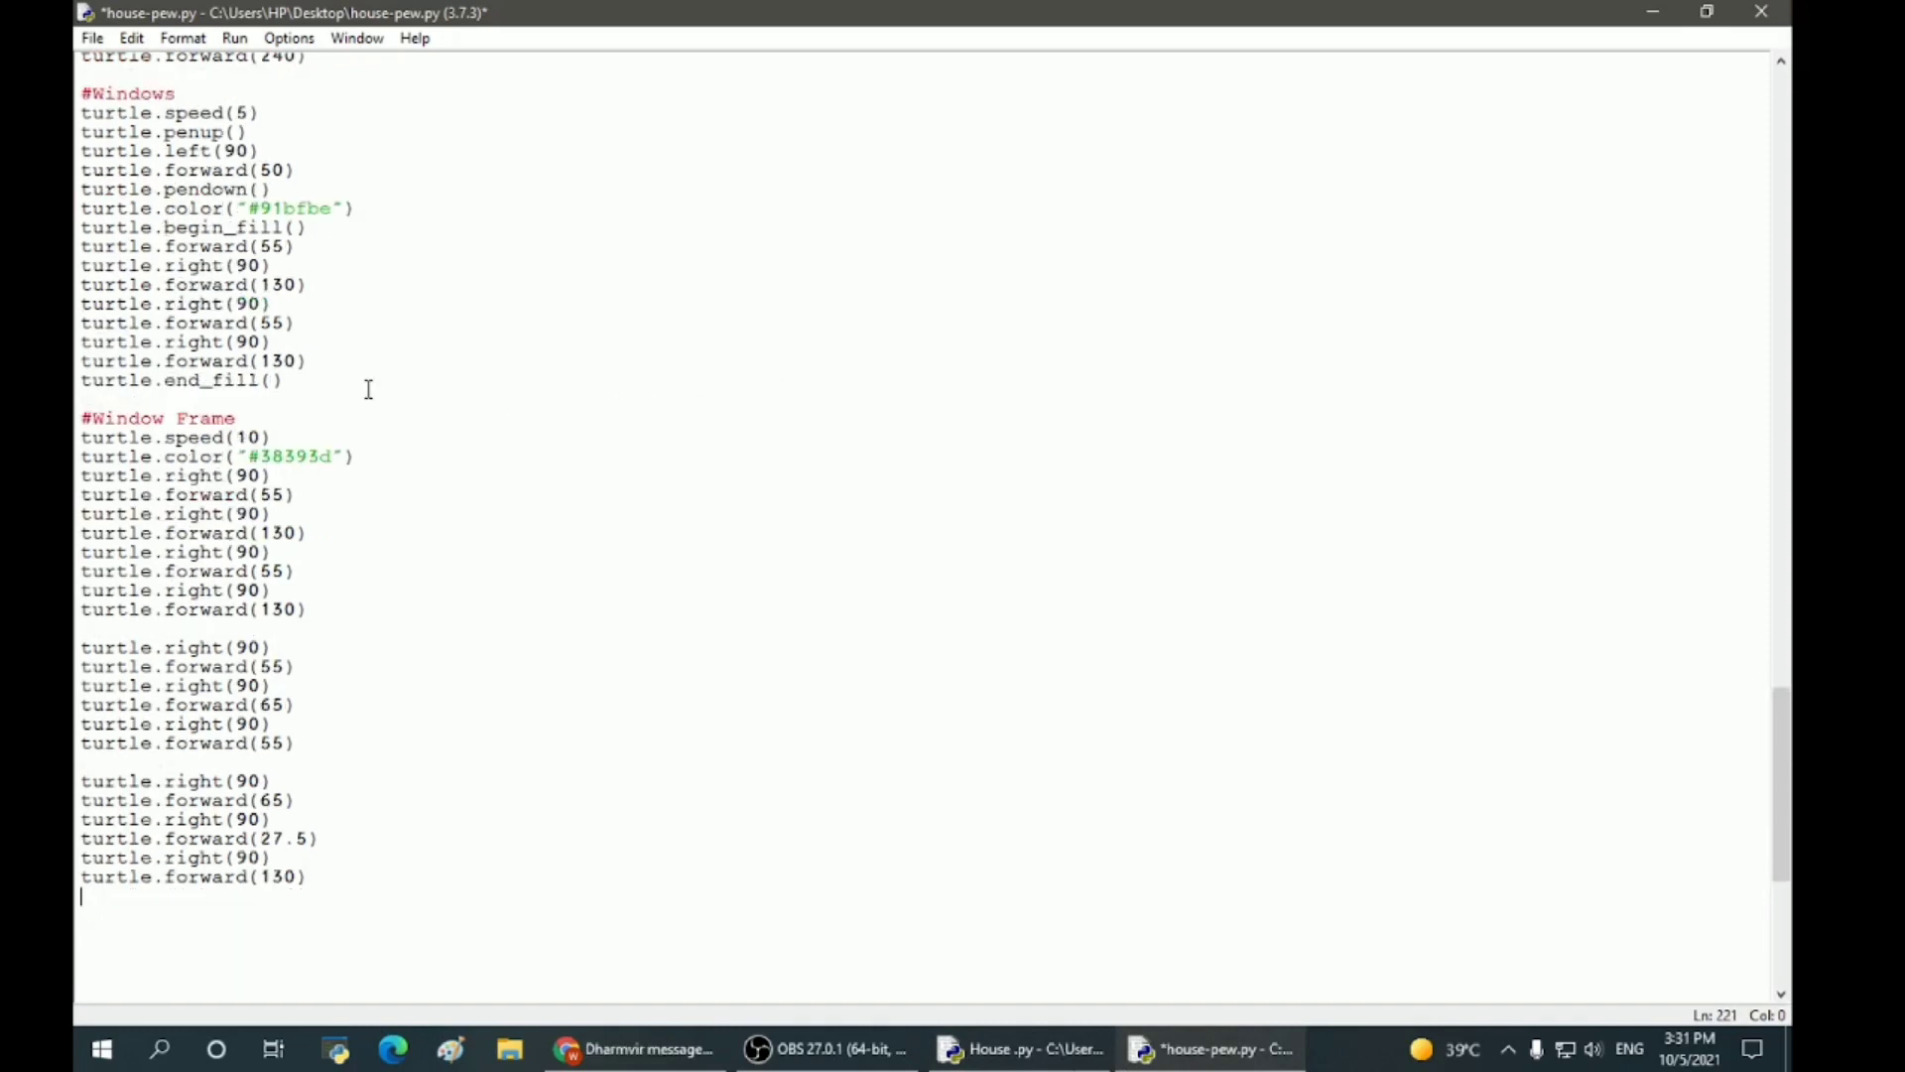
{"action": "scroll", "scroll_direction": "down", "scroll_amount": 3}
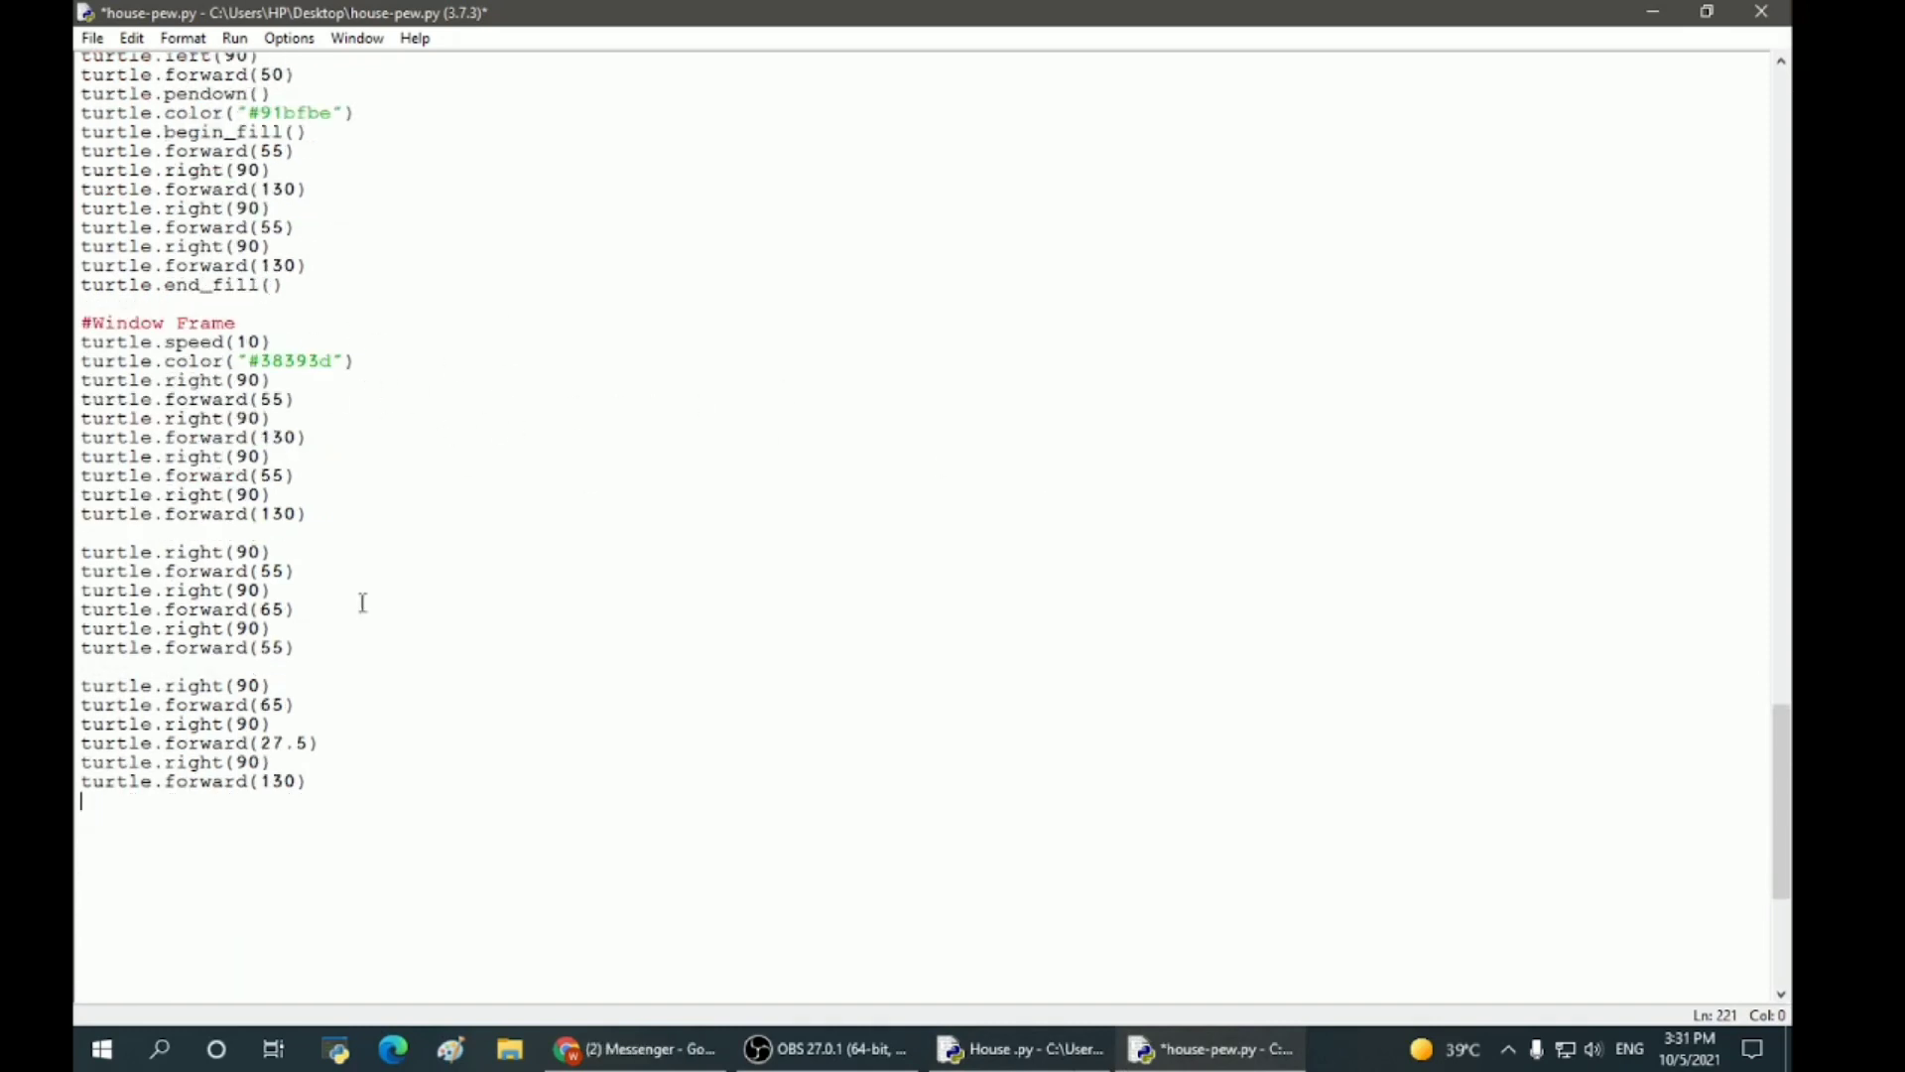
{"action": "left_click", "coordinate": [313, 782]}
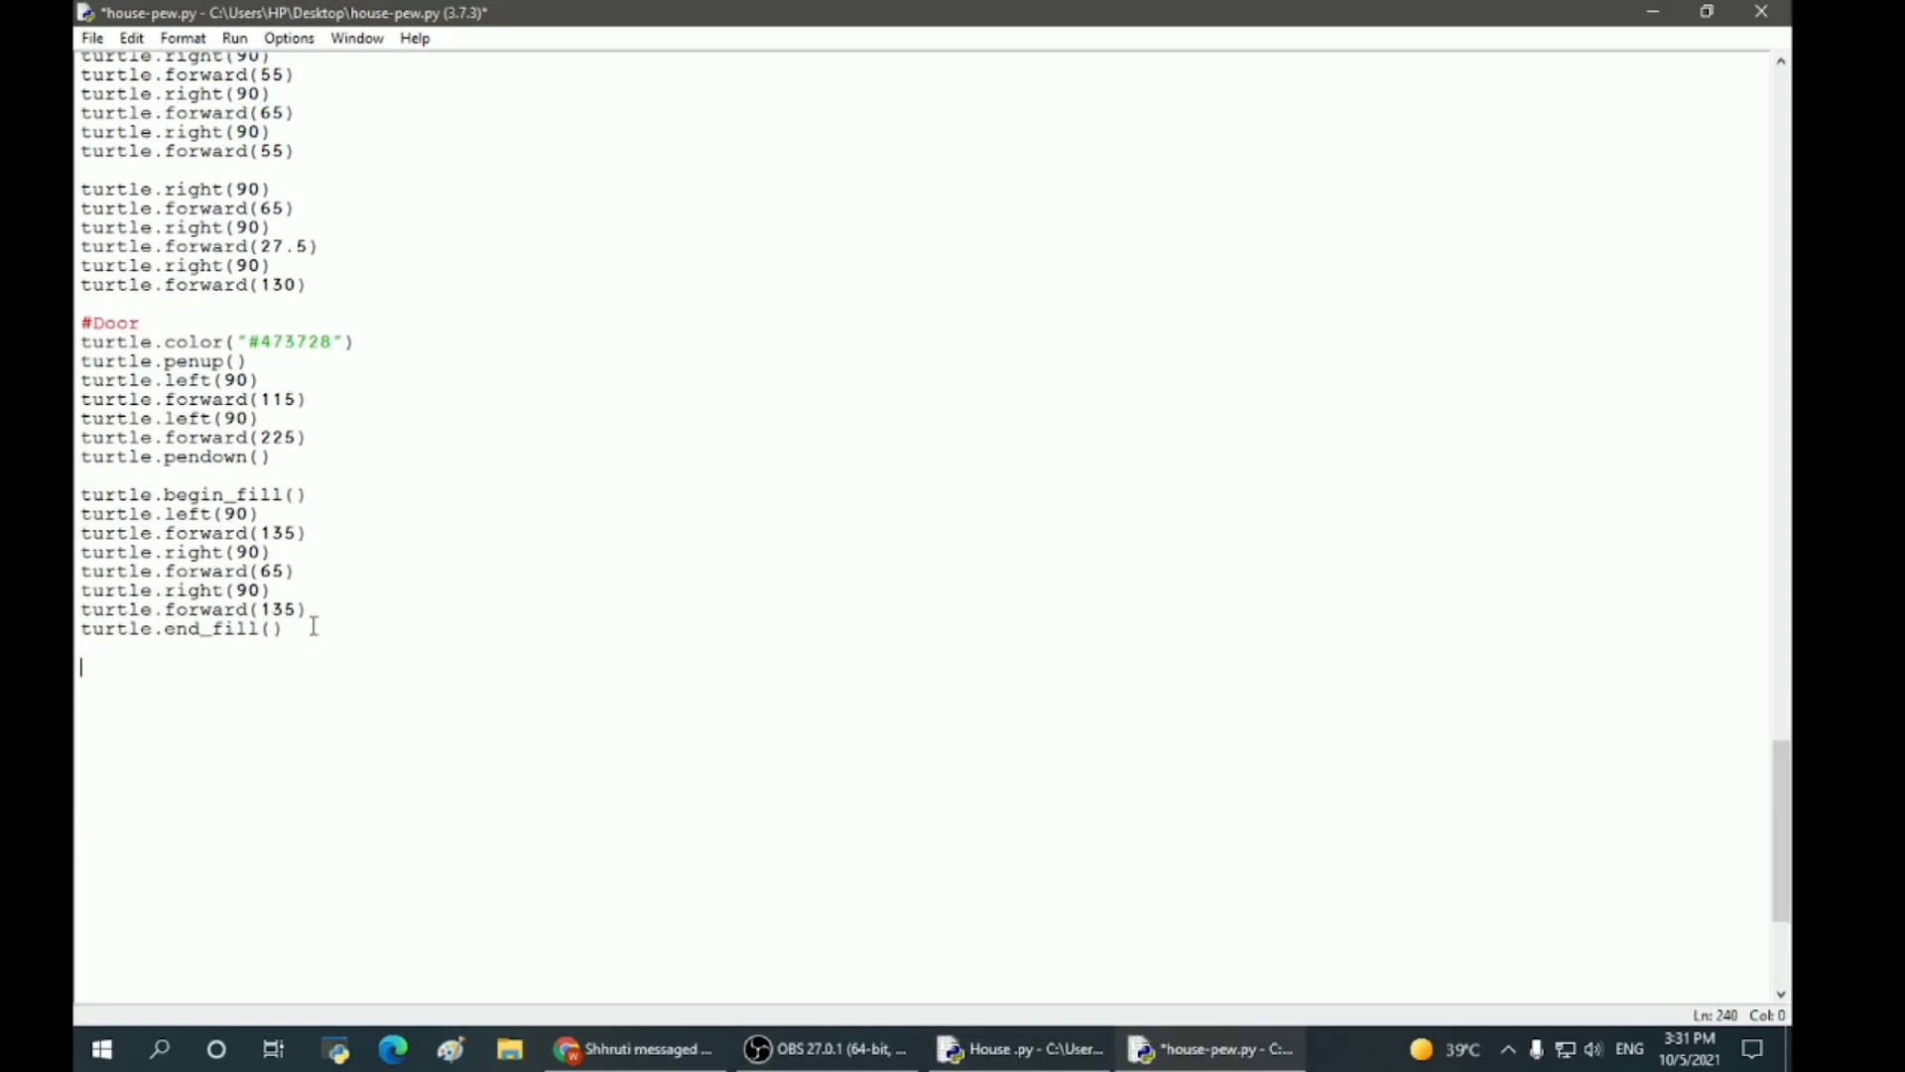
{"action": "mouse_move", "coordinate": [393, 613]}
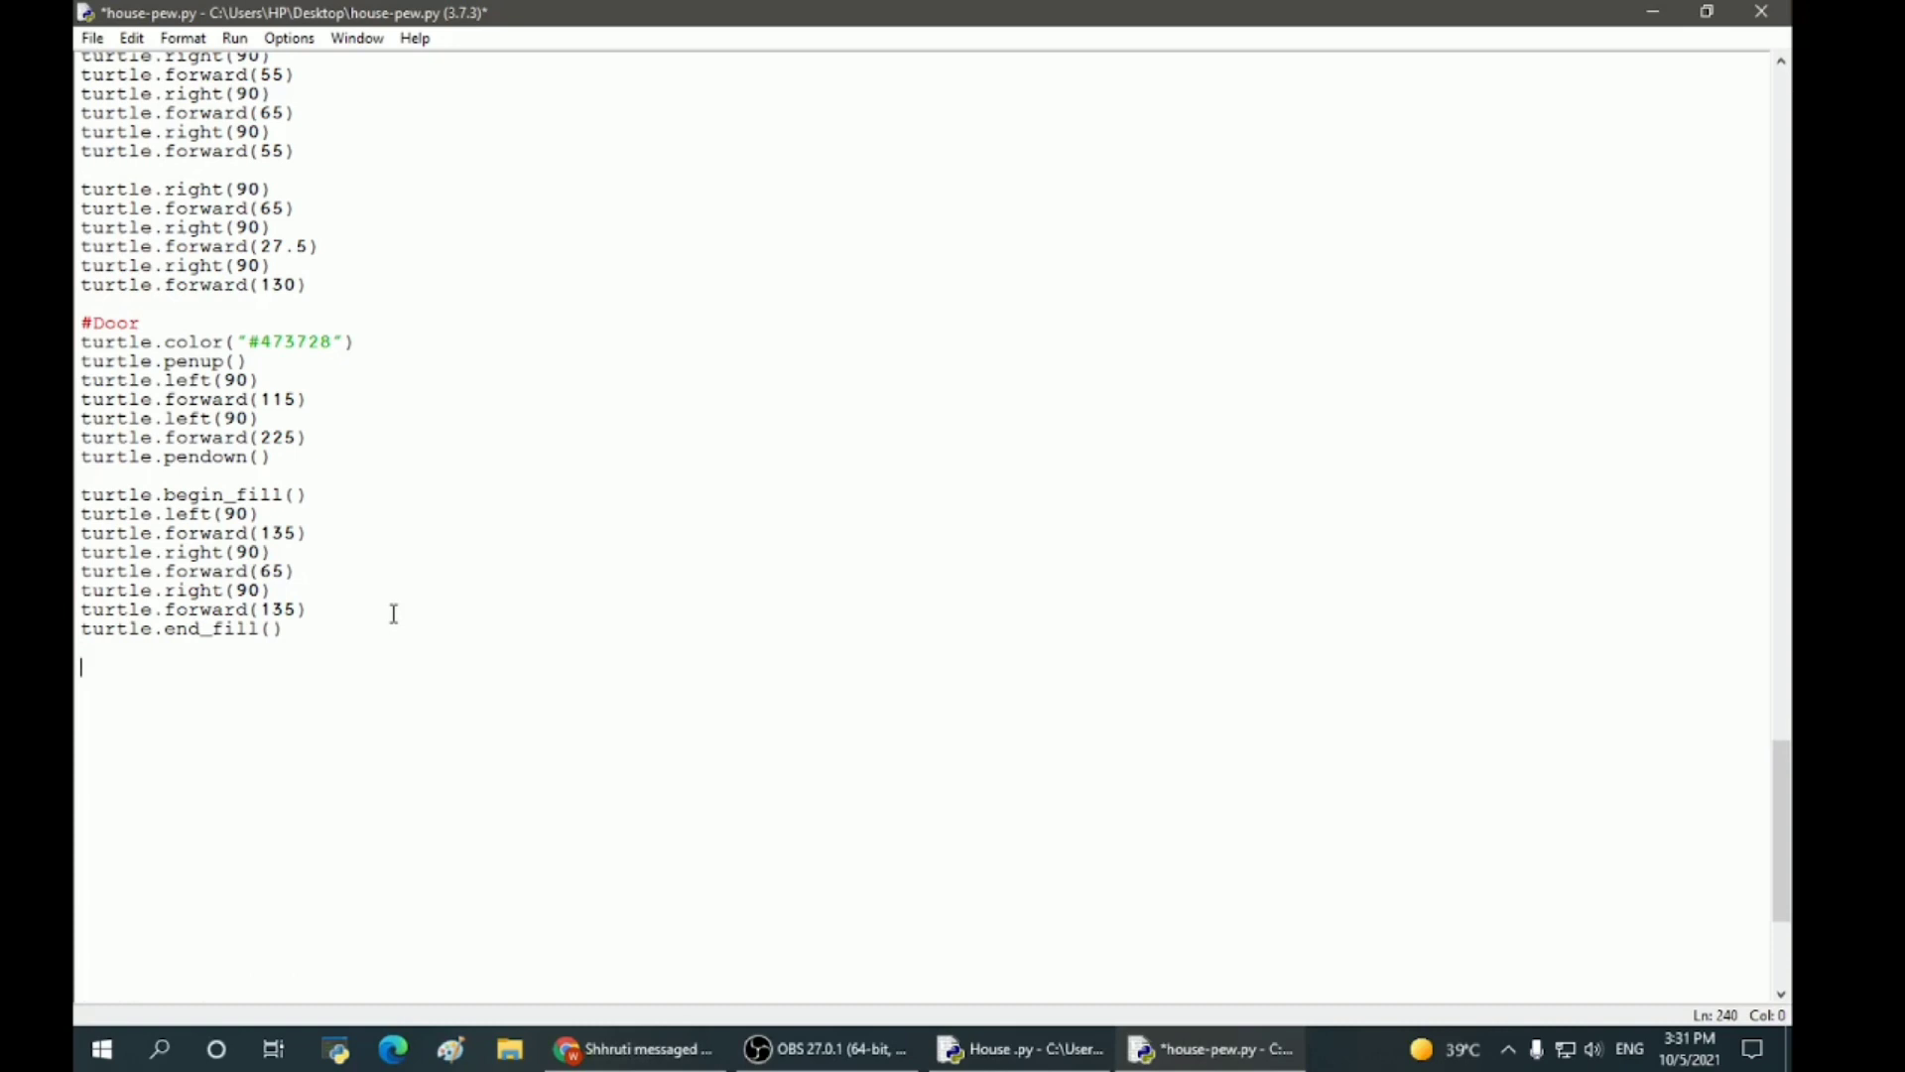
{"action": "scroll", "scroll_direction": "down", "scroll_amount": 3}
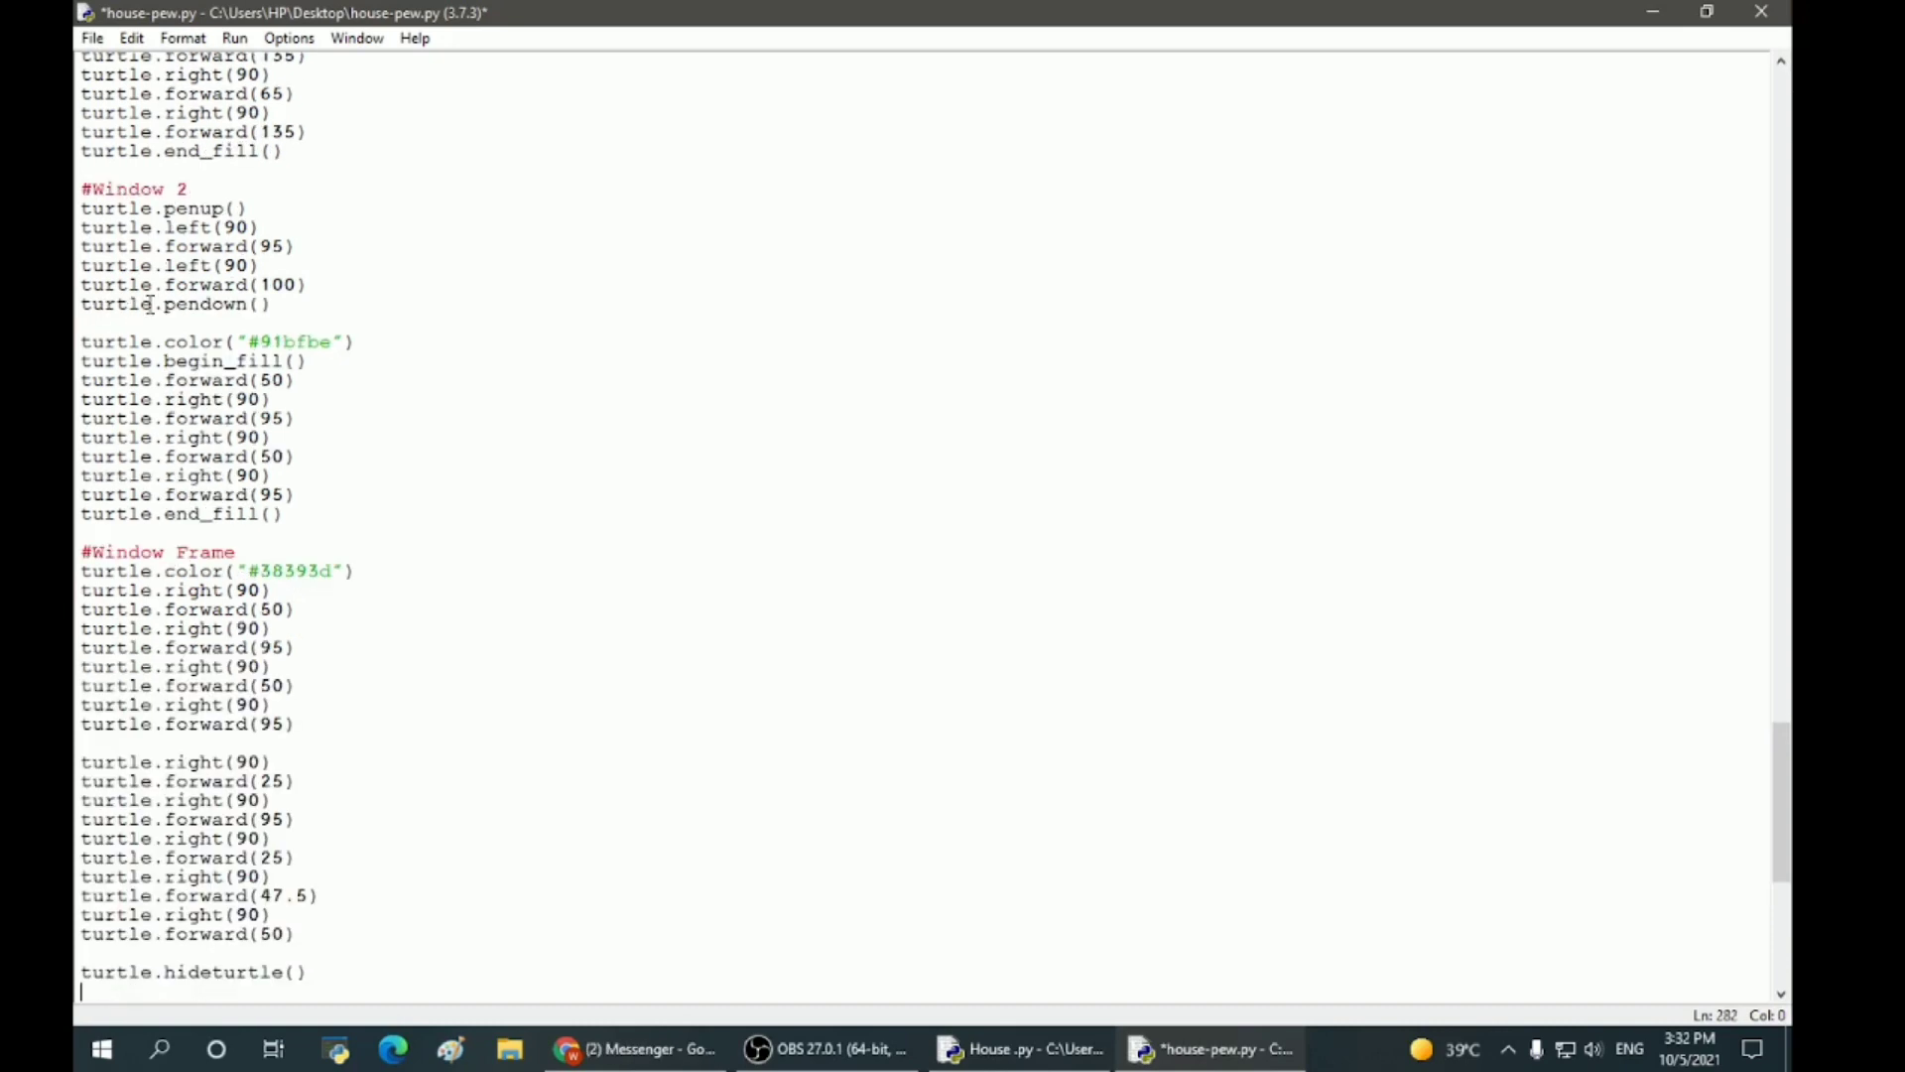
{"action": "scroll", "scroll_direction": "down", "scroll_amount": 3}
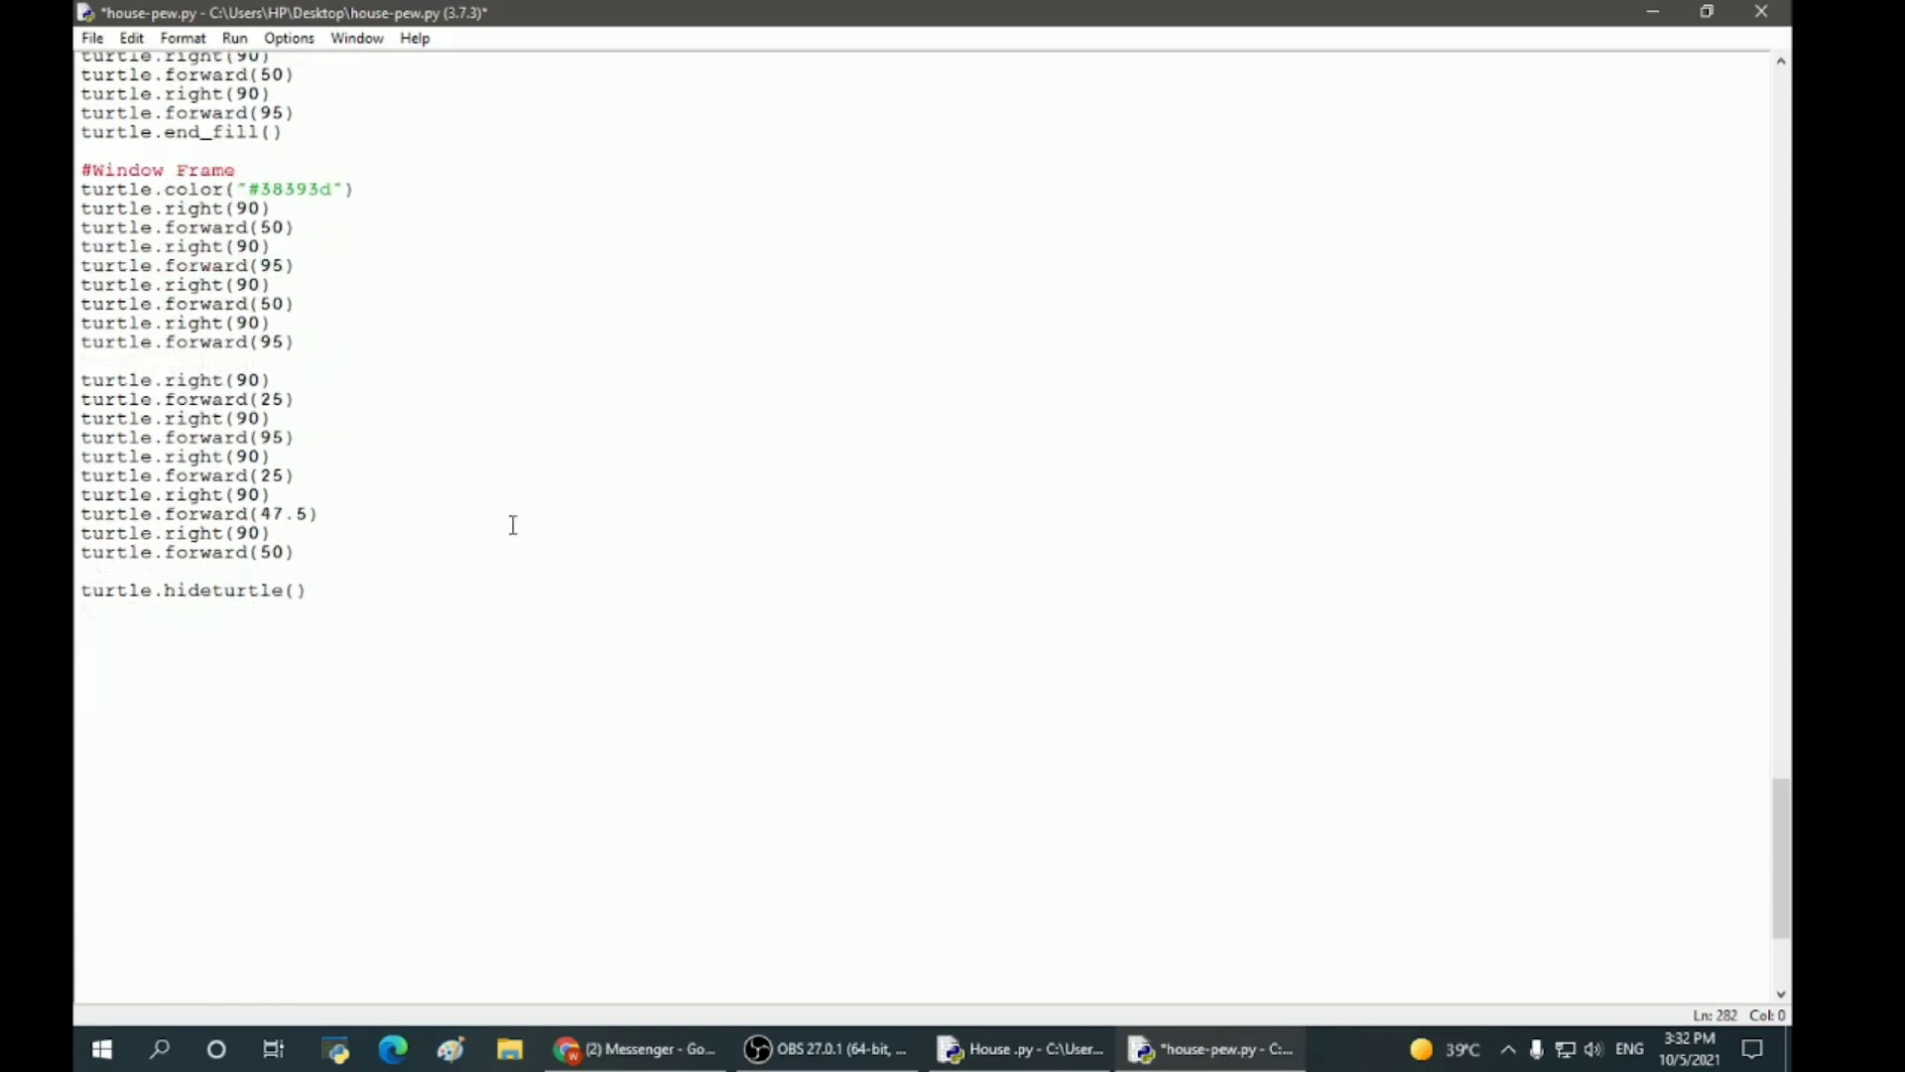
{"action": "scroll", "scroll_direction": "down", "scroll_amount": 3}
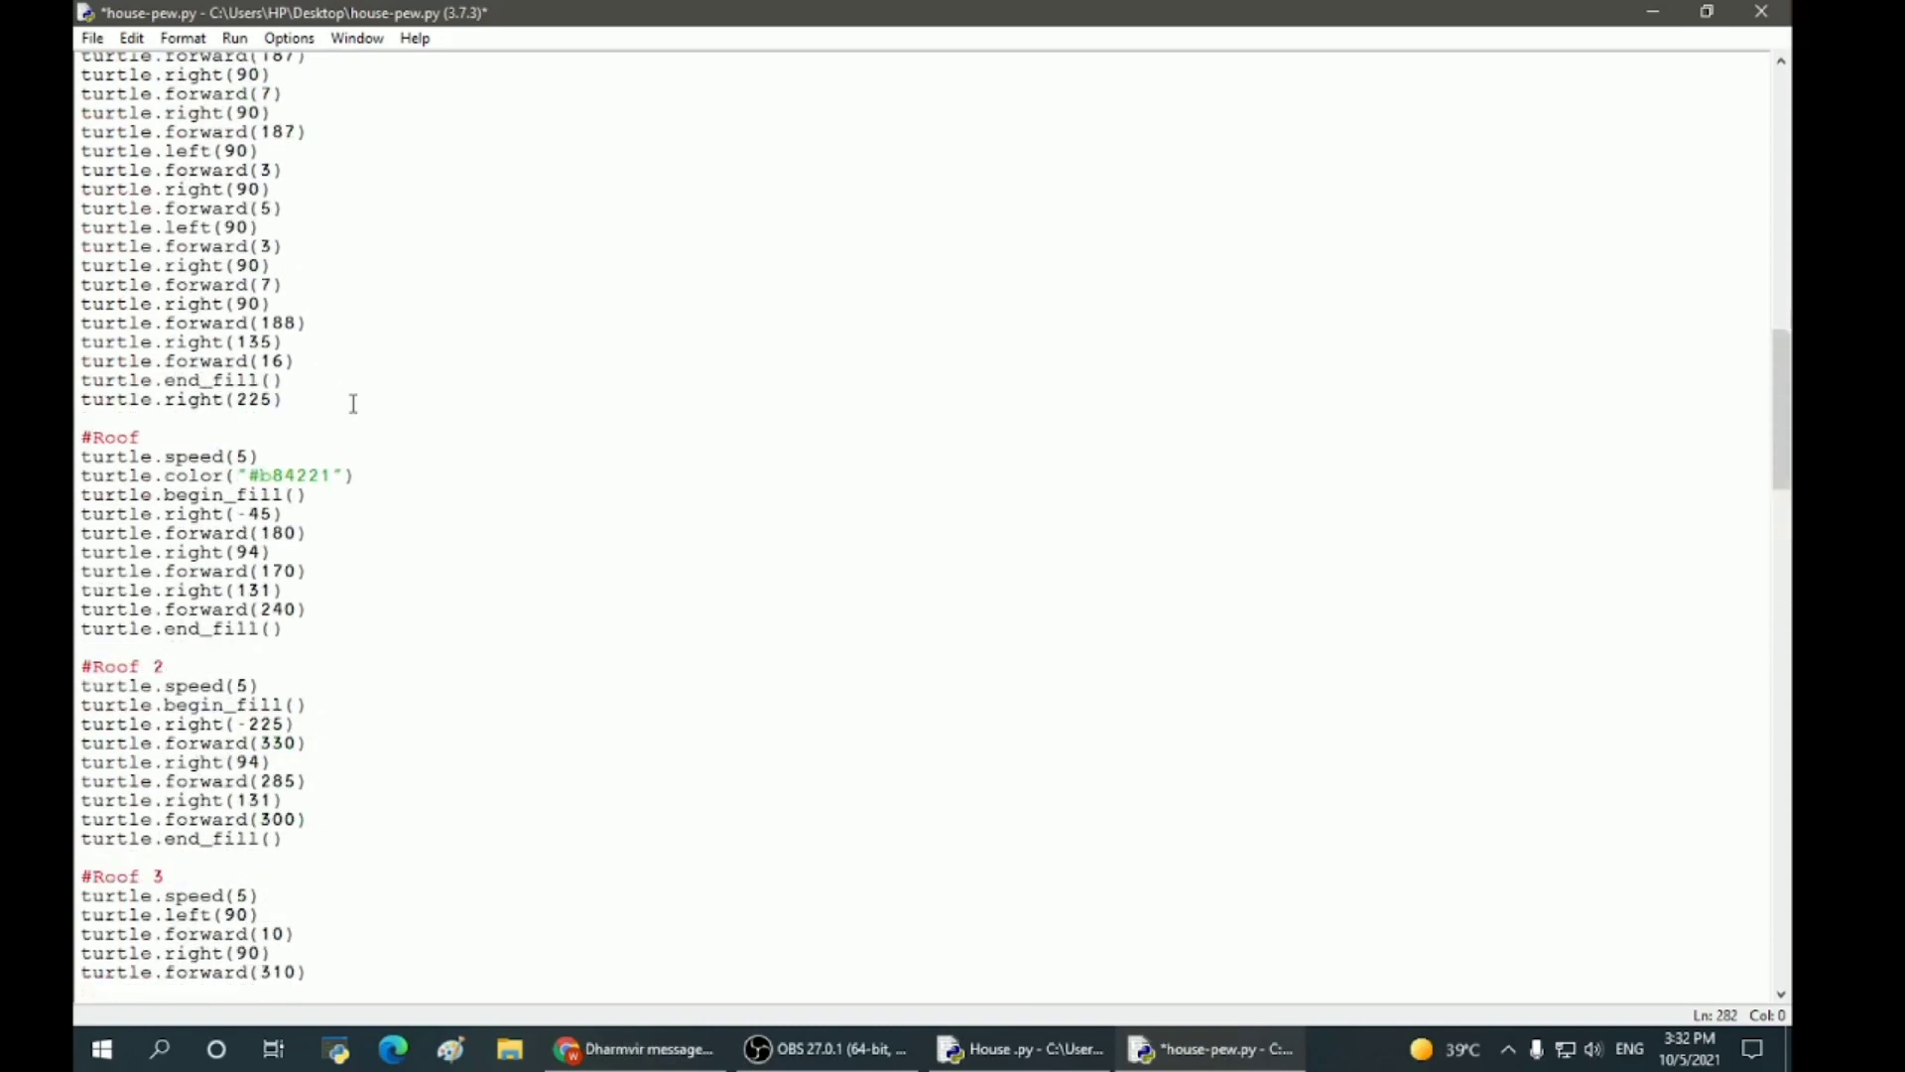
{"action": "scroll", "scroll_direction": "up", "scroll_amount": 3}
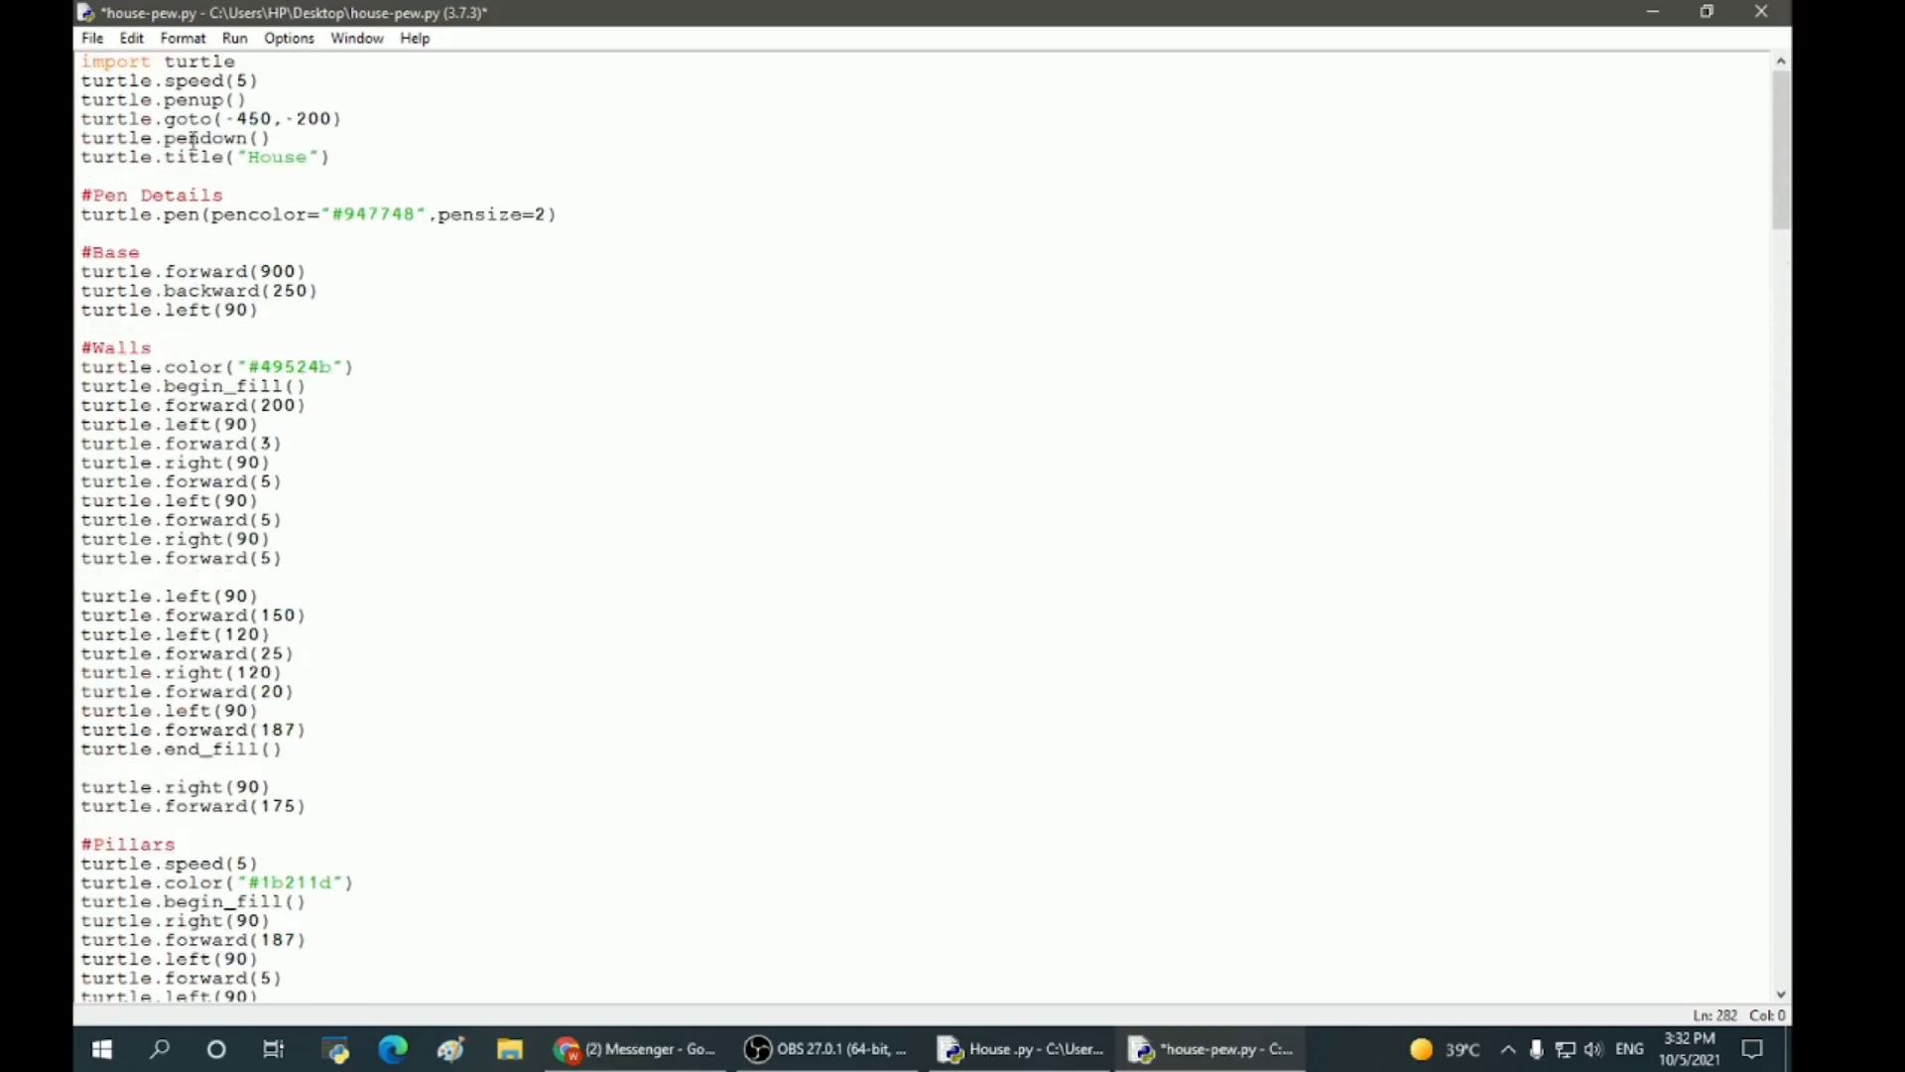
{"action": "left_click", "coordinate": [234, 38]}
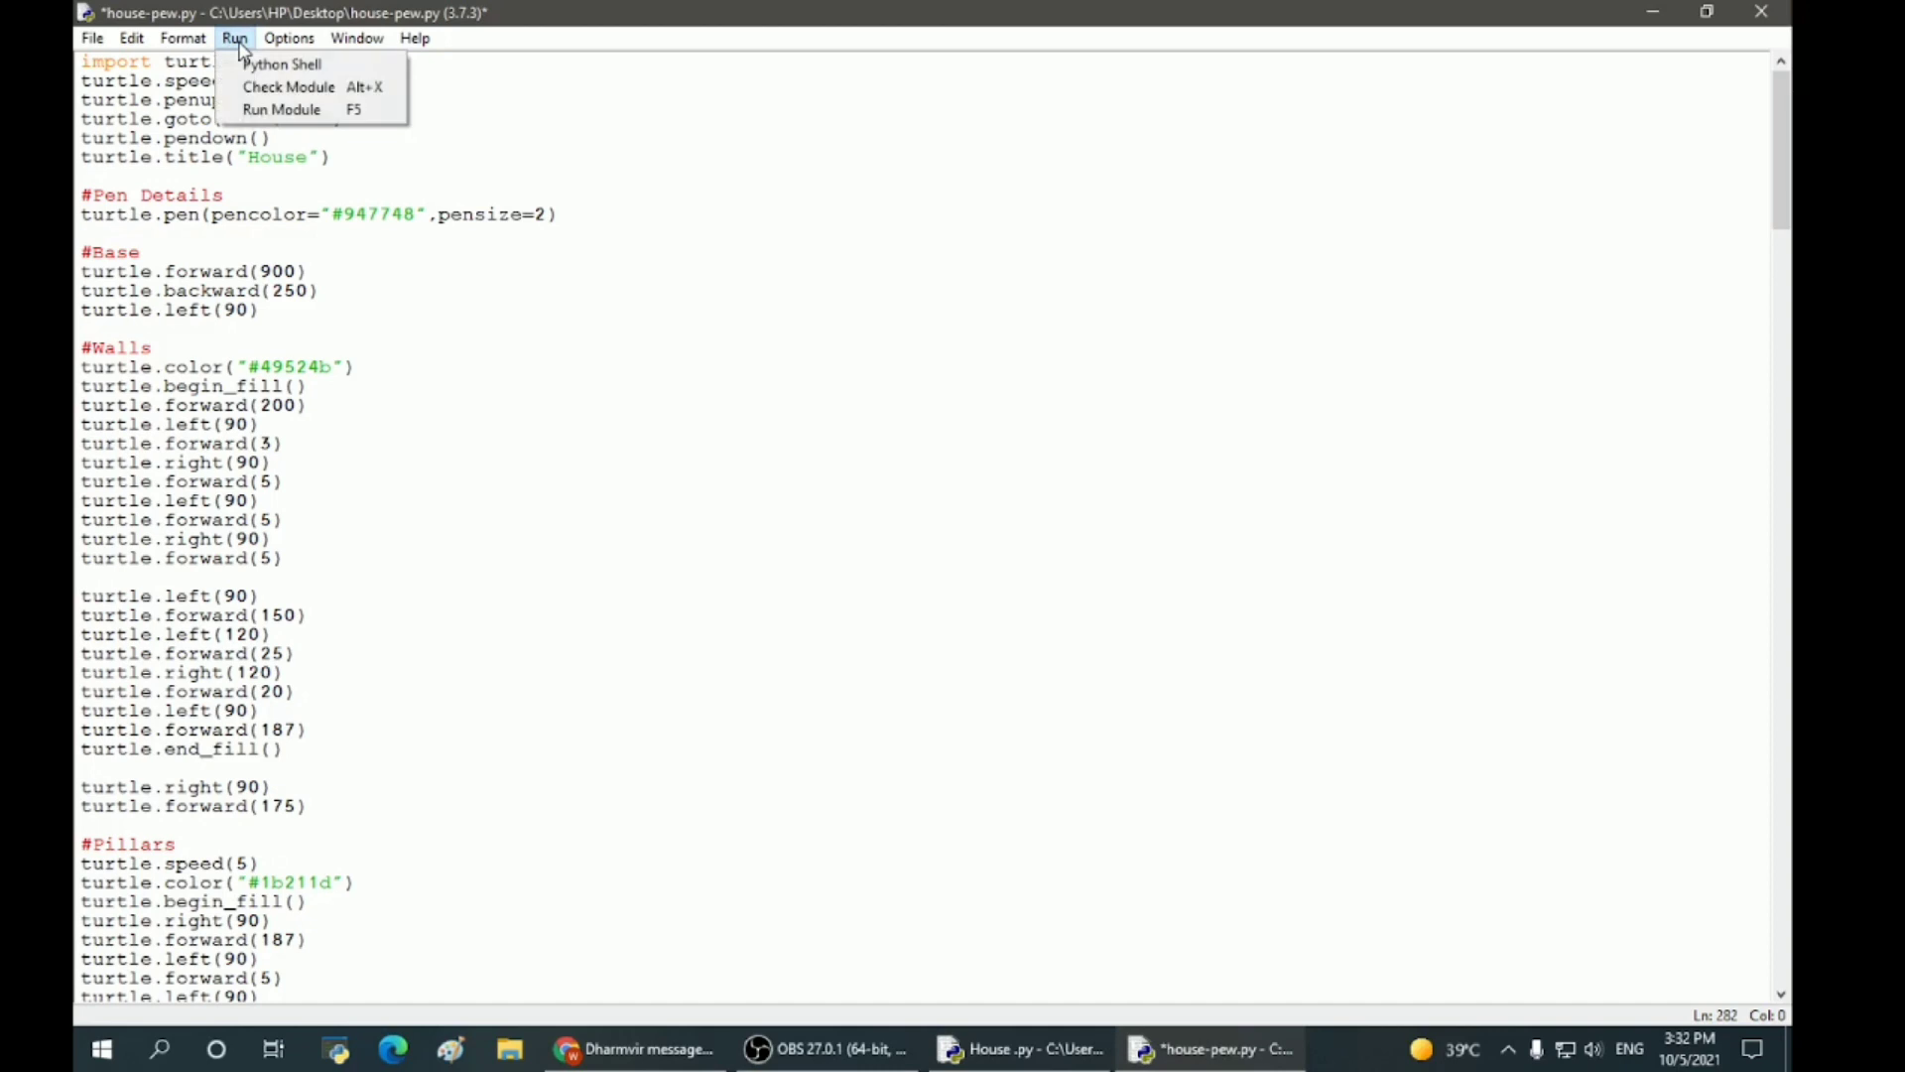
{"action": "left_click", "coordinate": [279, 109]}
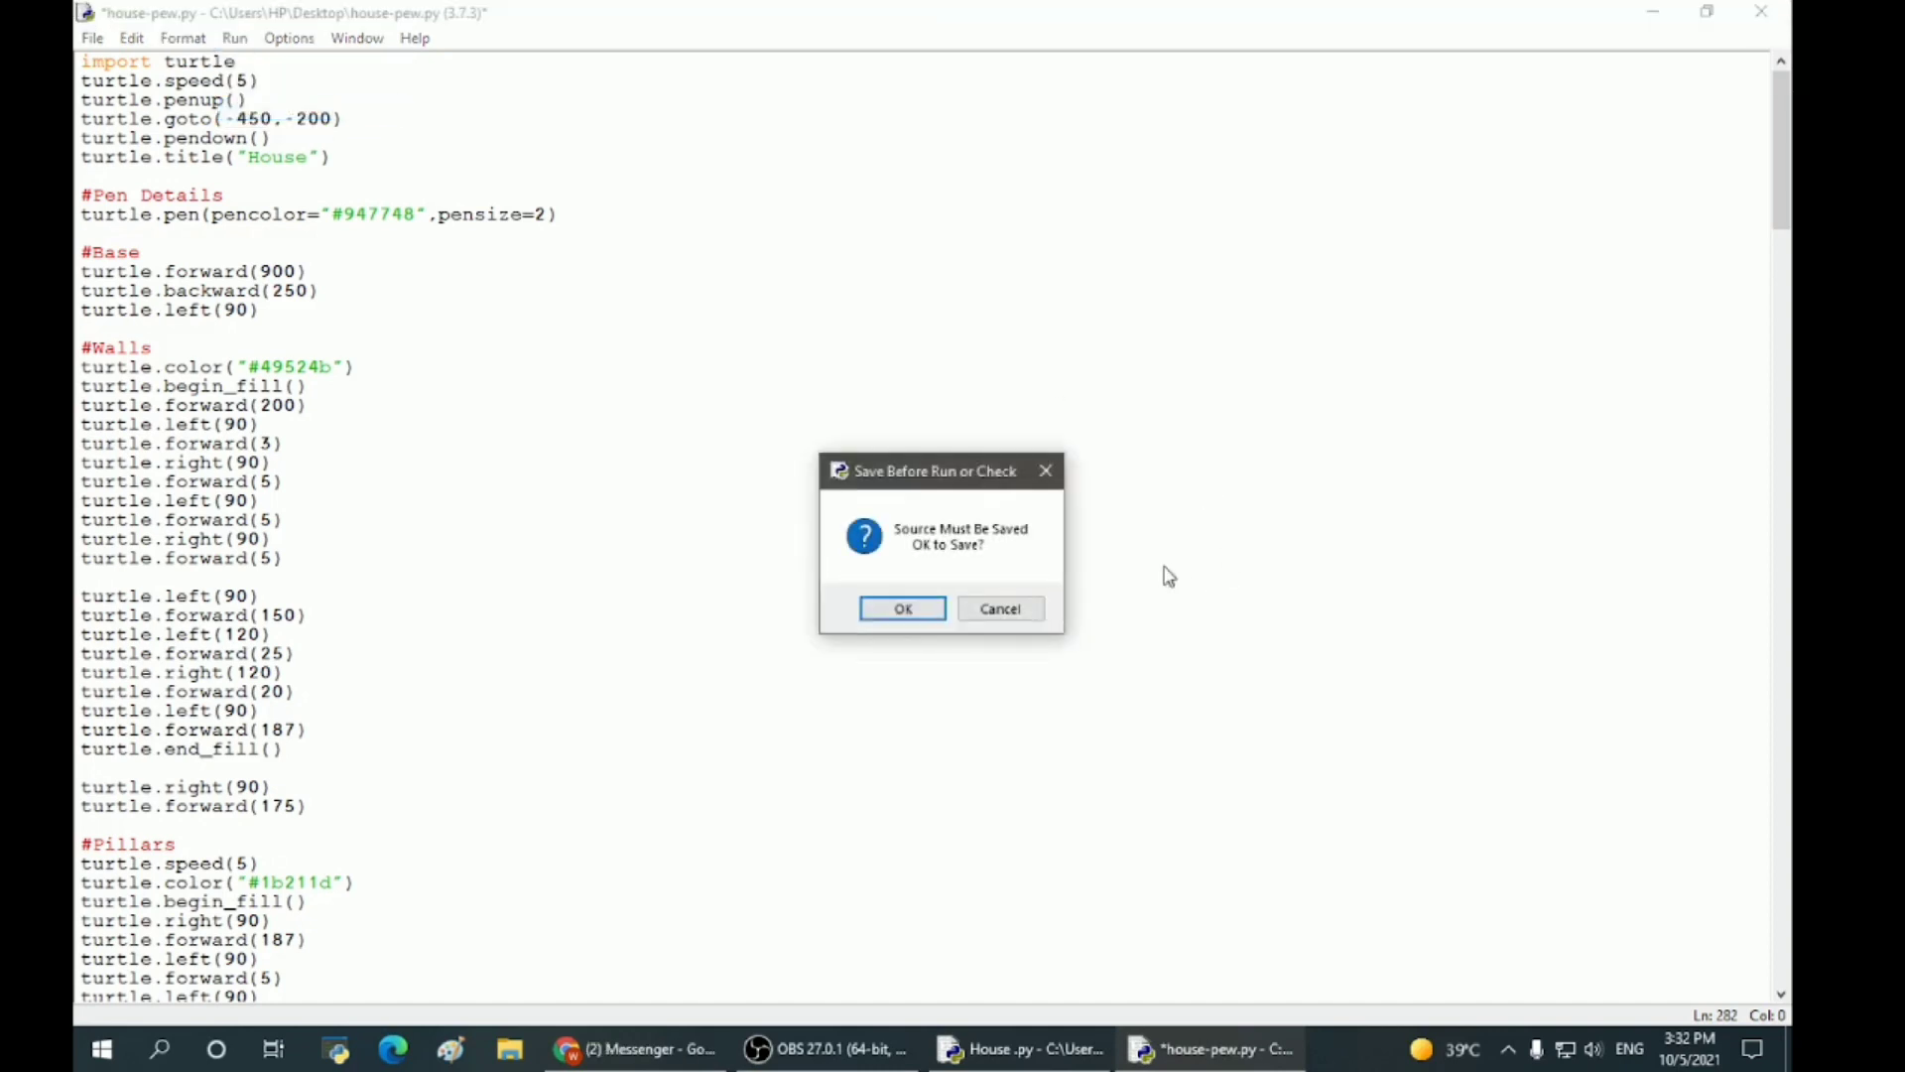
{"action": "left_click", "coordinate": [901, 607]}
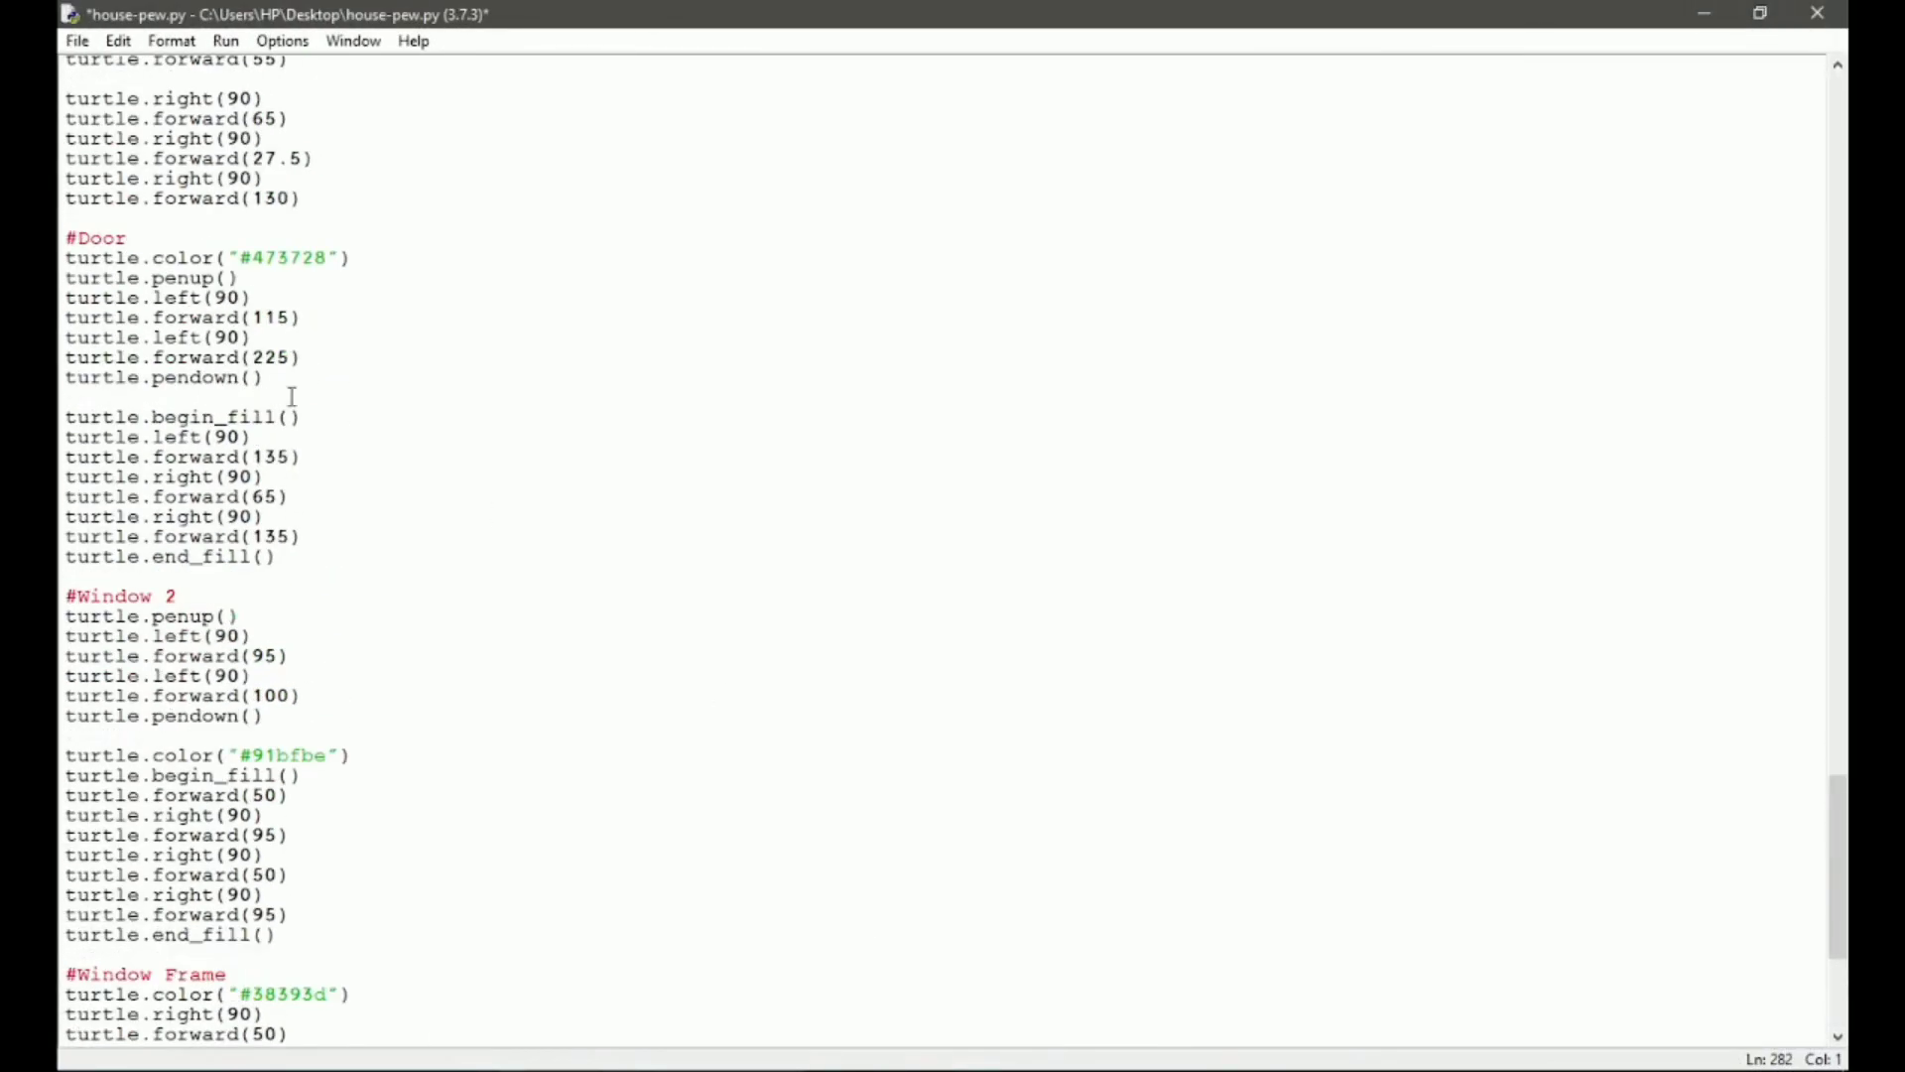
Step: Run the finished module and maximize the House turtle window as it draws the base and first wall
{"action": "scroll", "scroll_direction": "down", "scroll_amount": 3}
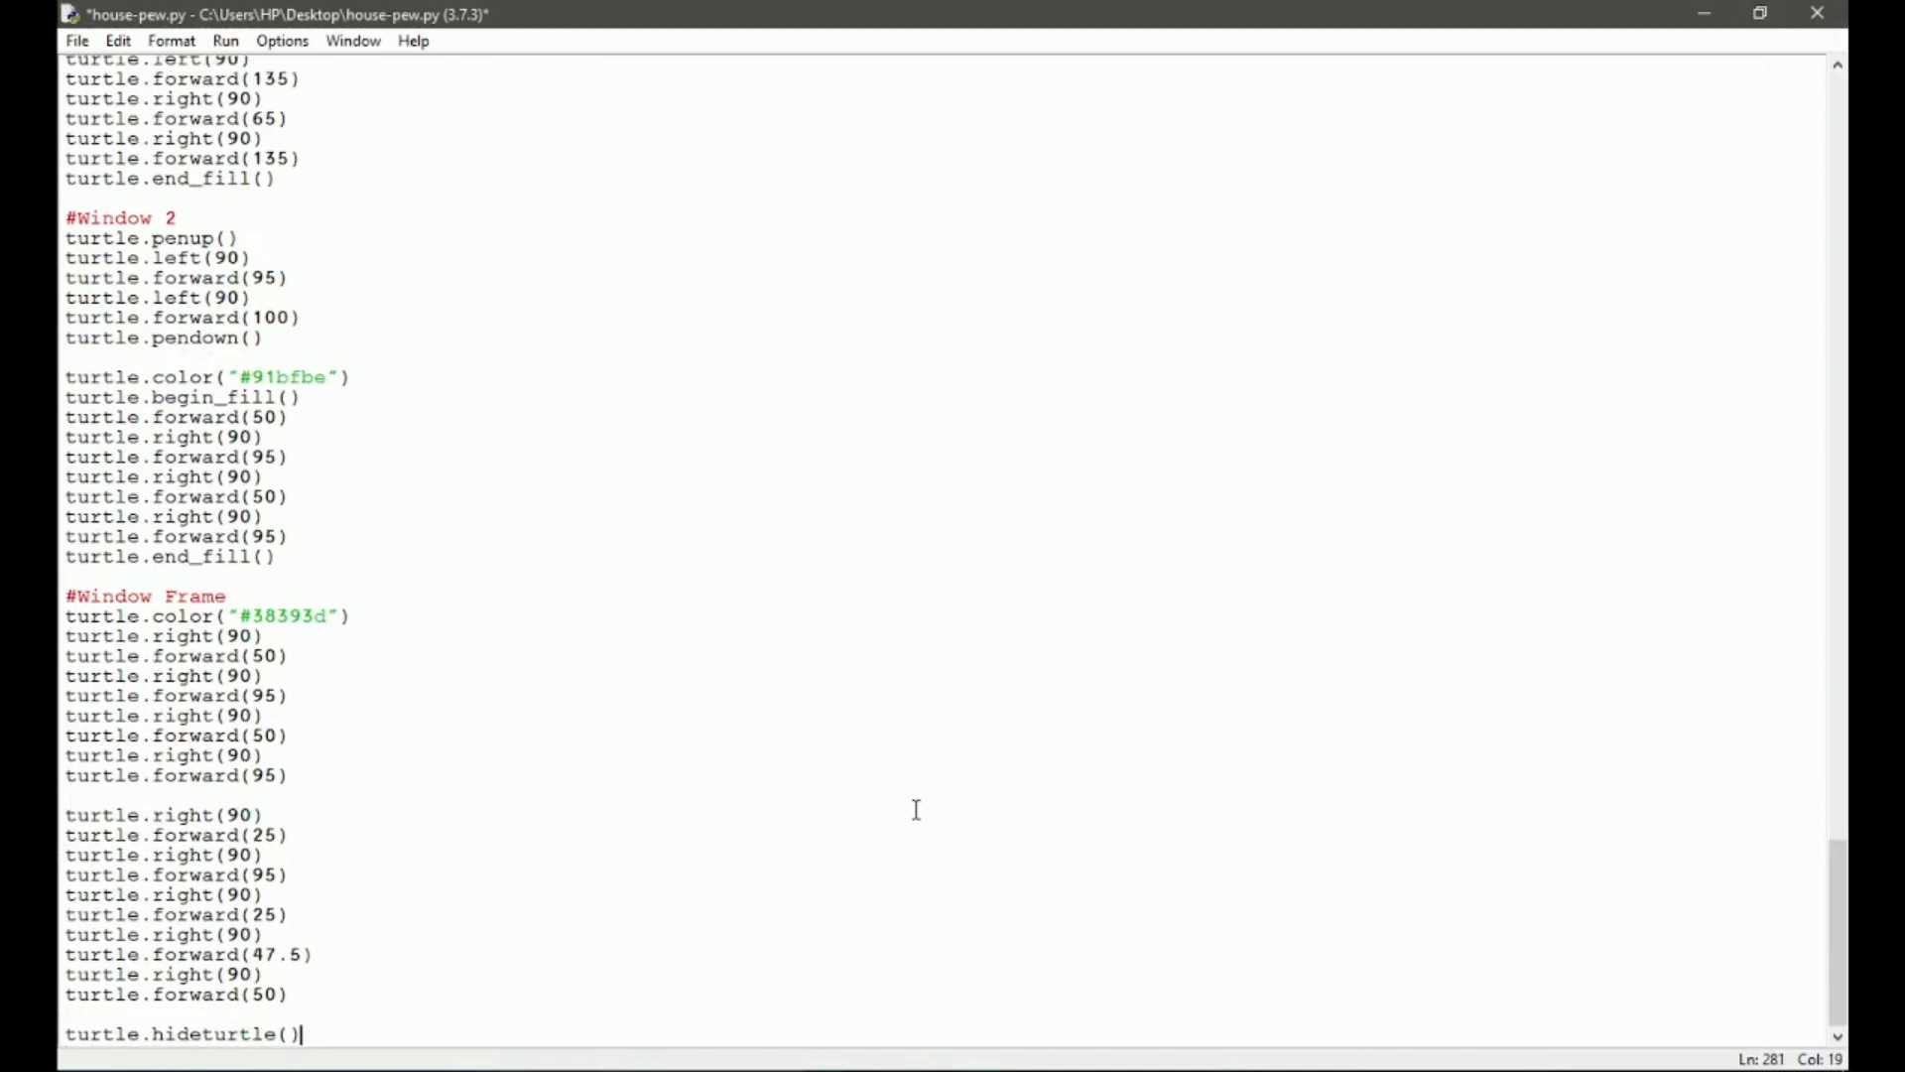
{"action": "left_click", "coordinate": [224, 39]}
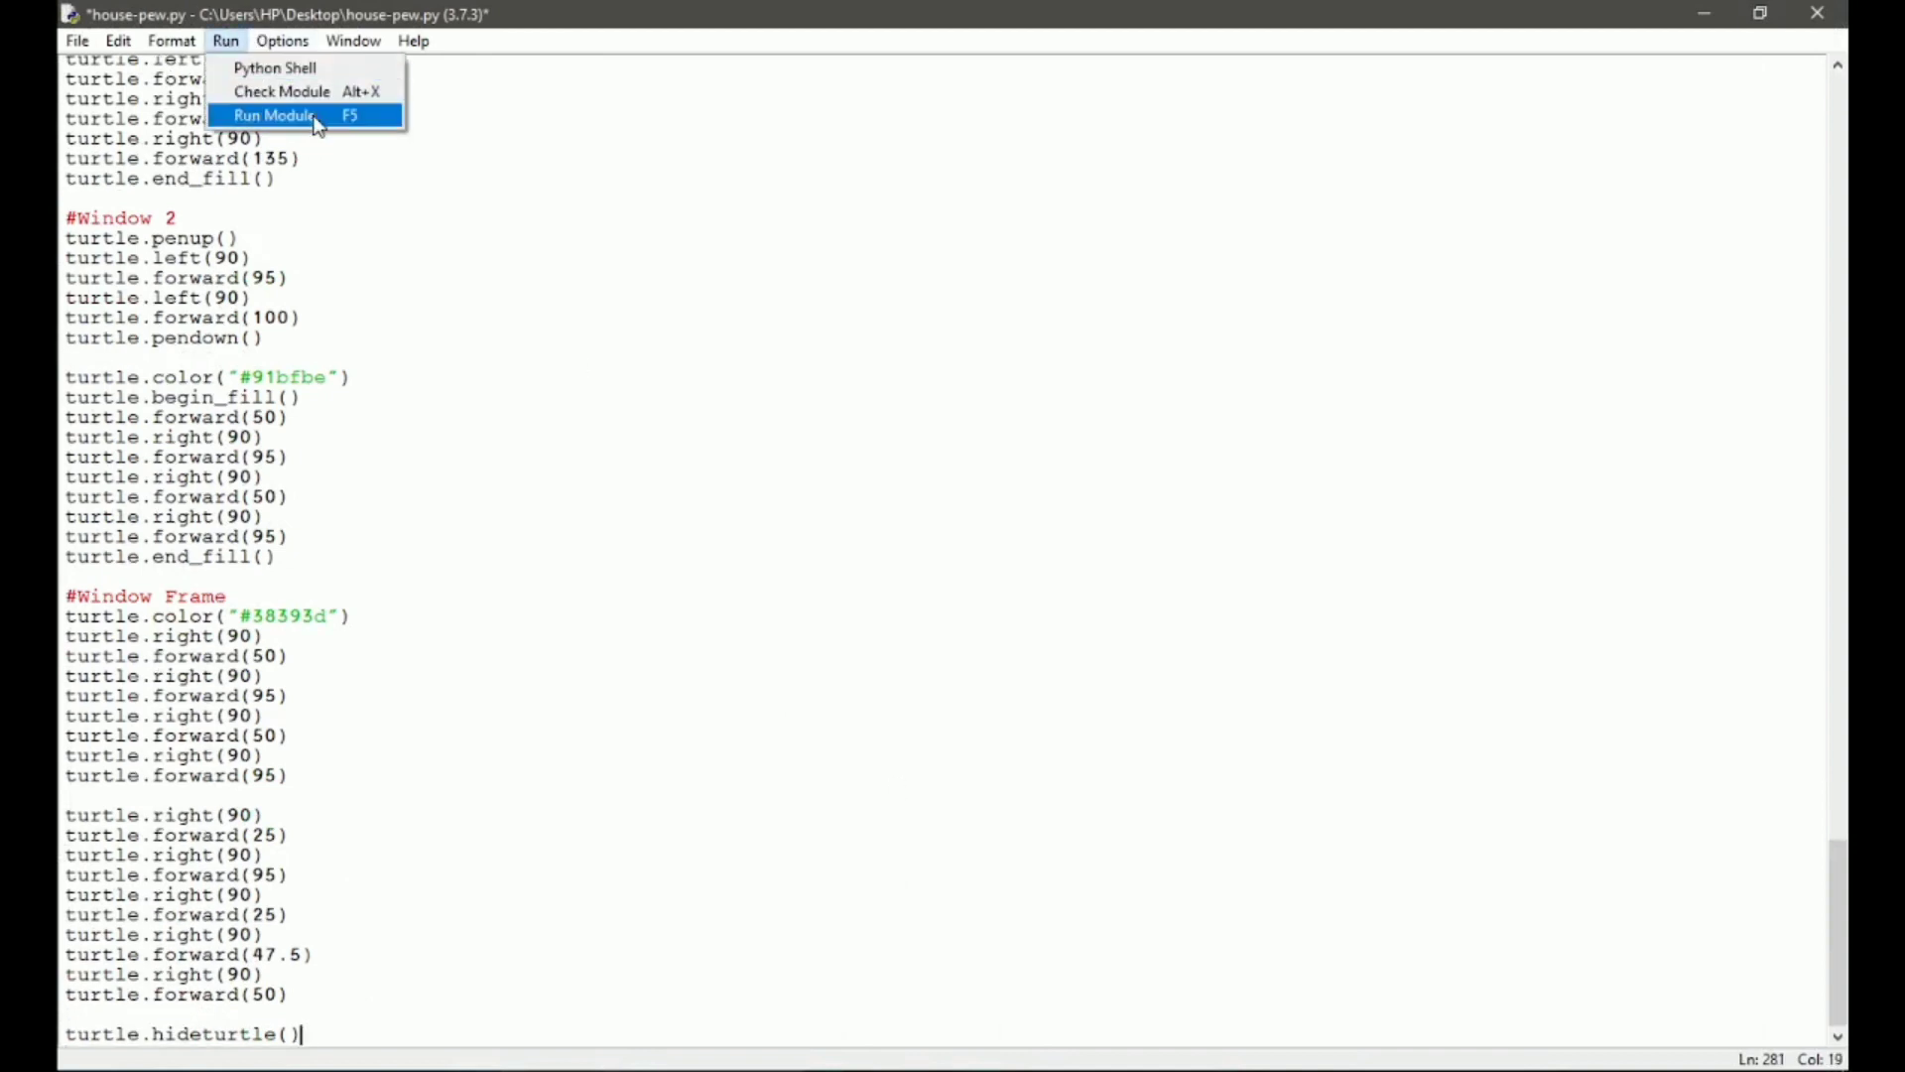
{"action": "left_click", "coordinate": [273, 115]}
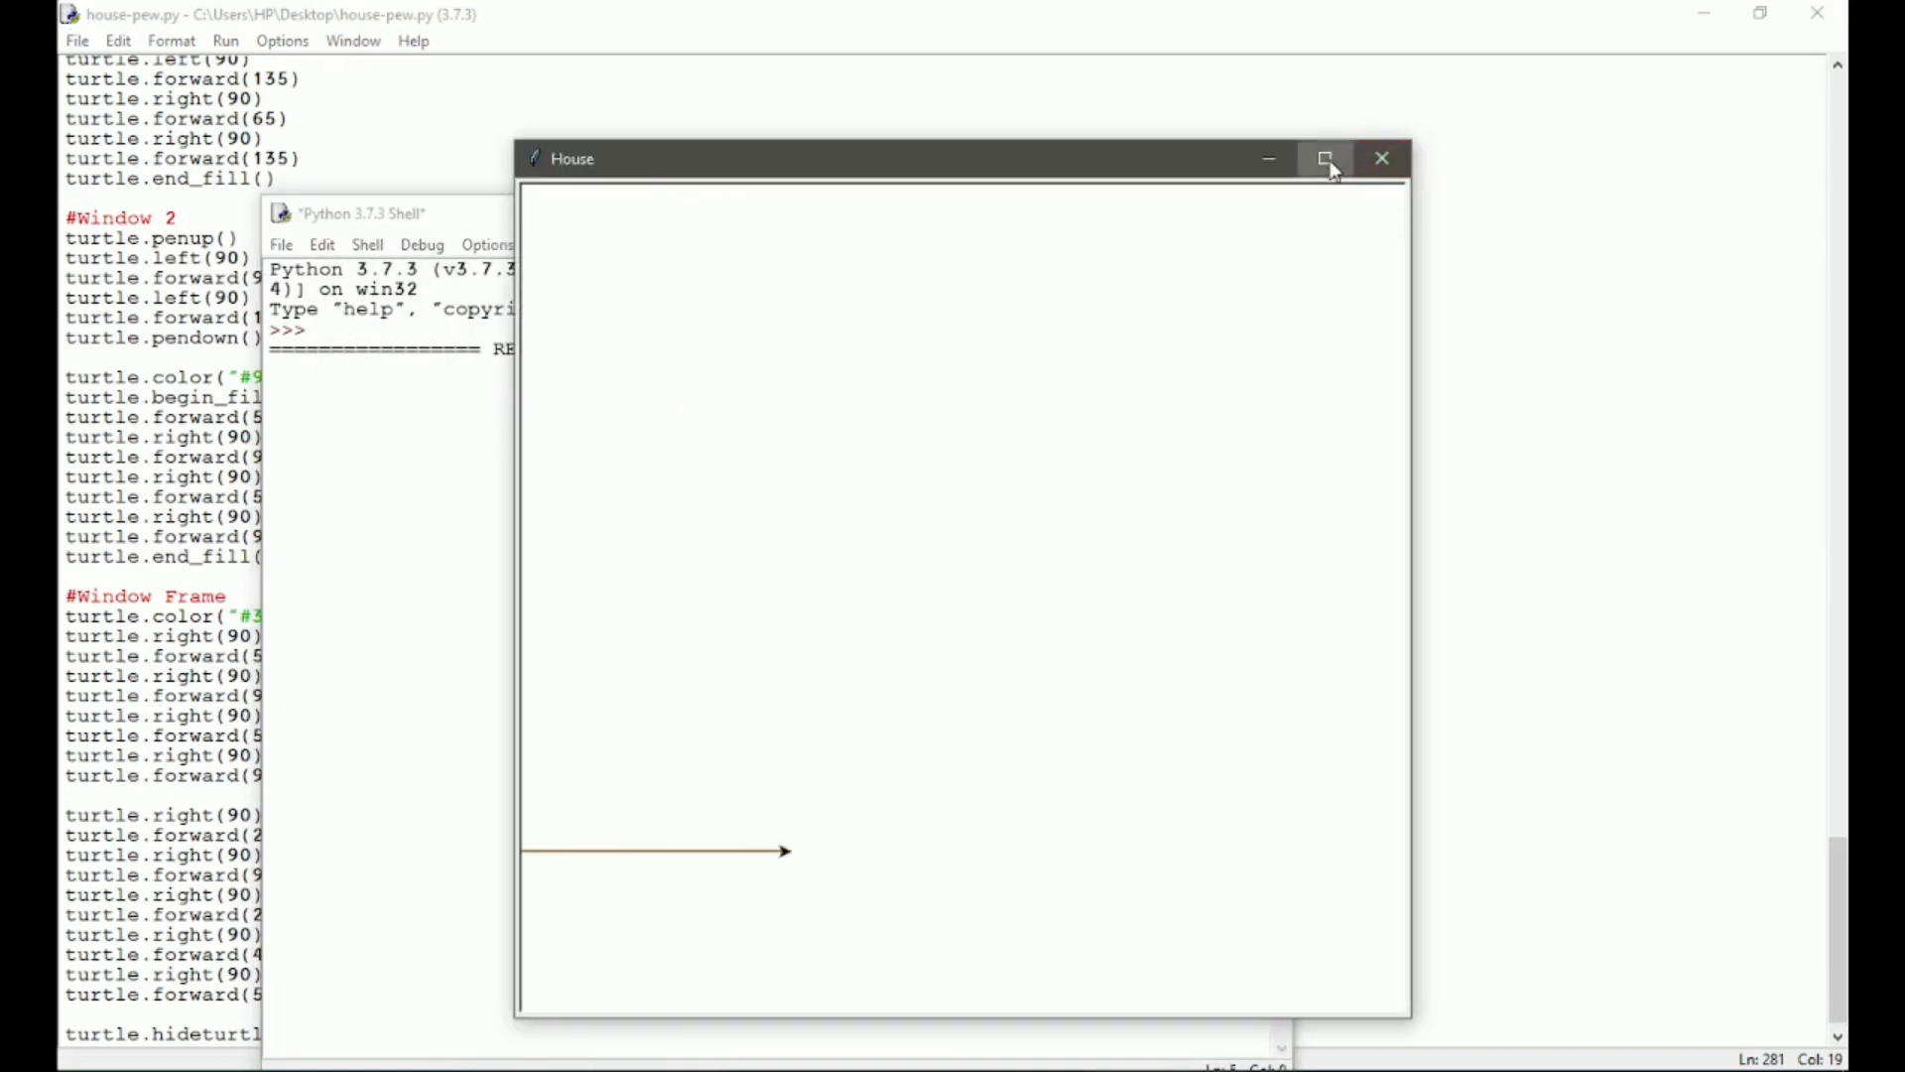
{"action": "left_click", "coordinate": [1328, 159]}
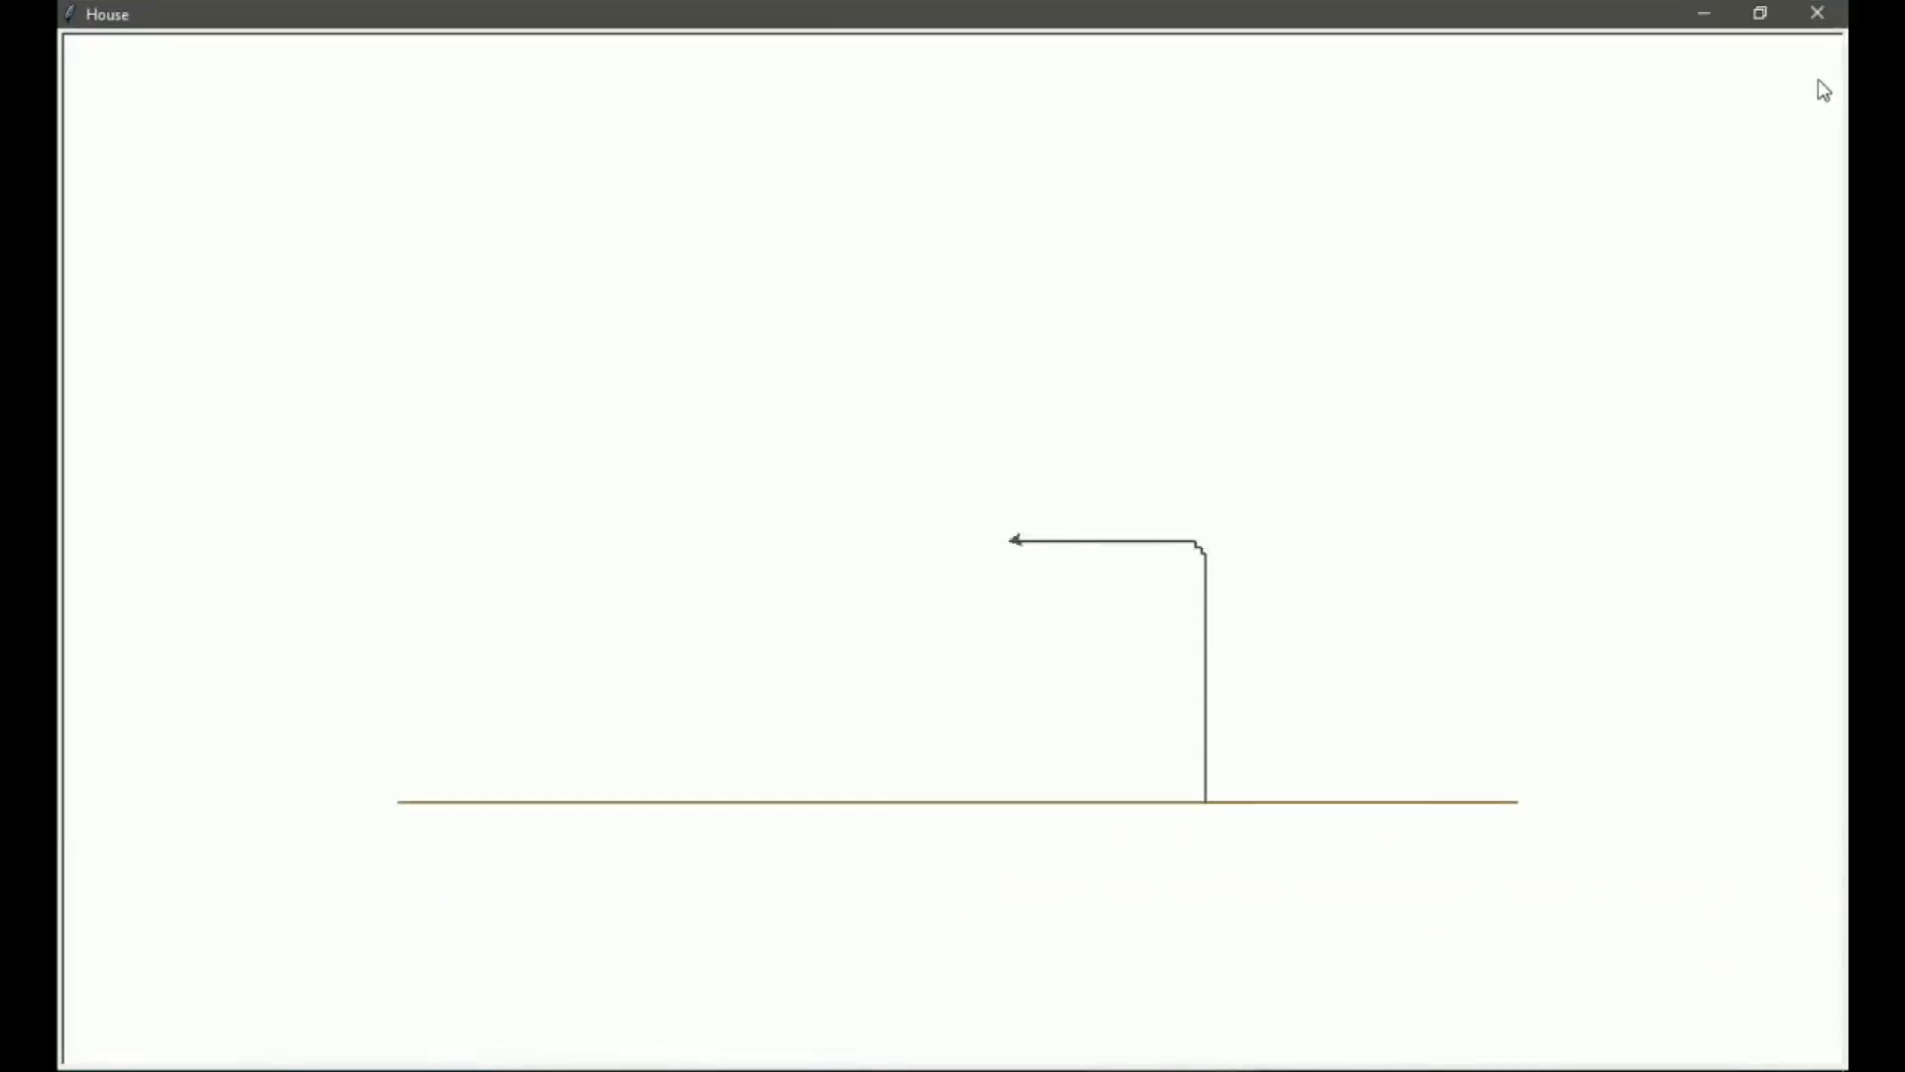